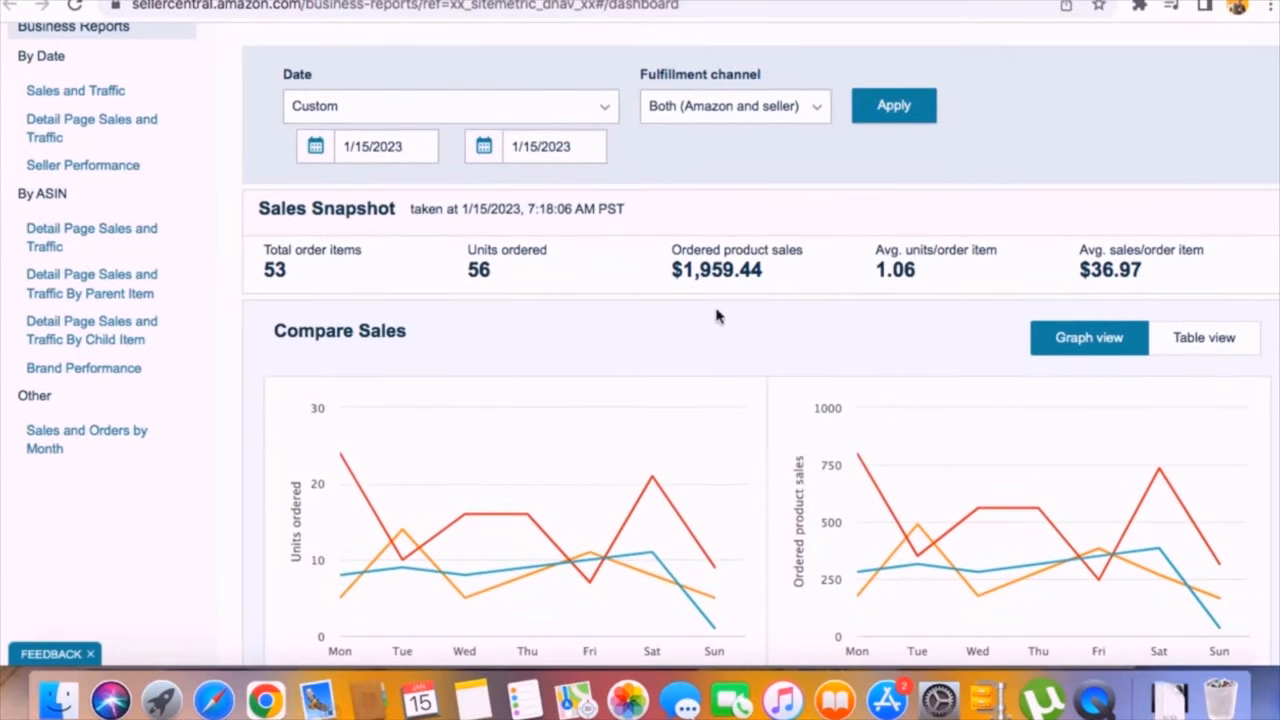
Set the Business Reports start date to 1/1/2022 for a range ending 1/15/2023
{"action": "left_click", "coordinate": [367, 146]}
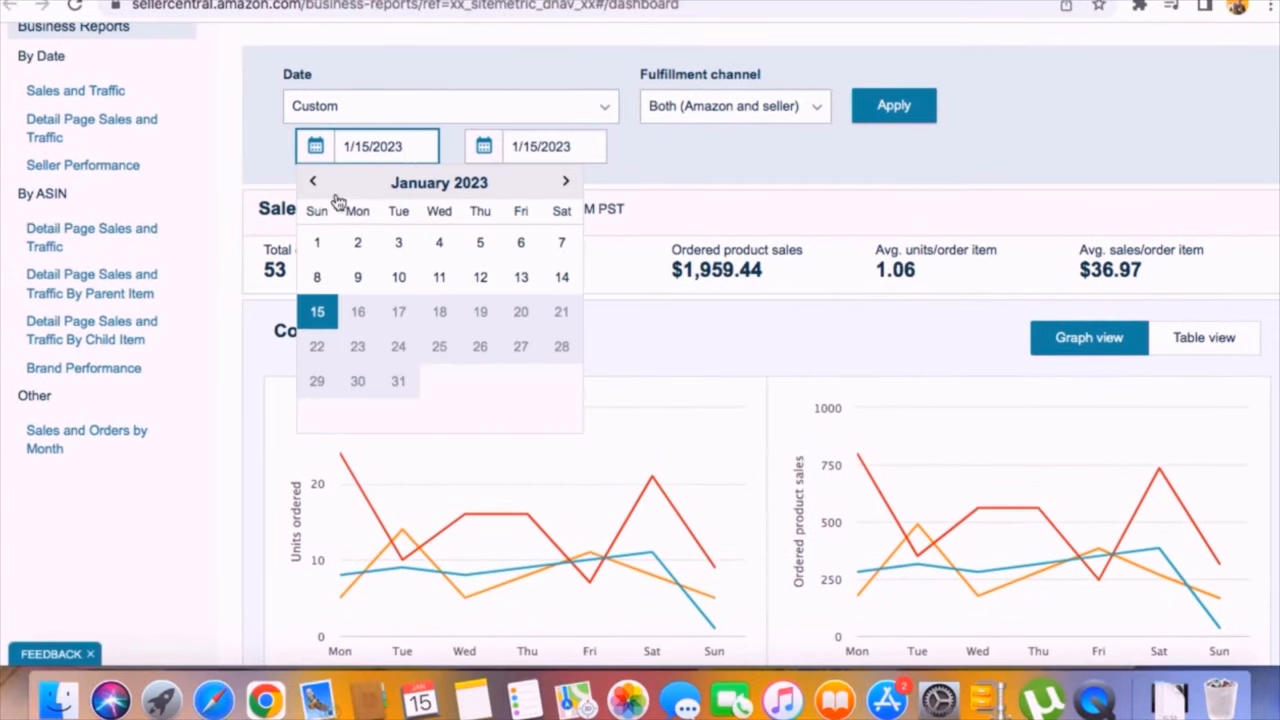
{"action": "left_click", "coordinate": [892, 105]}
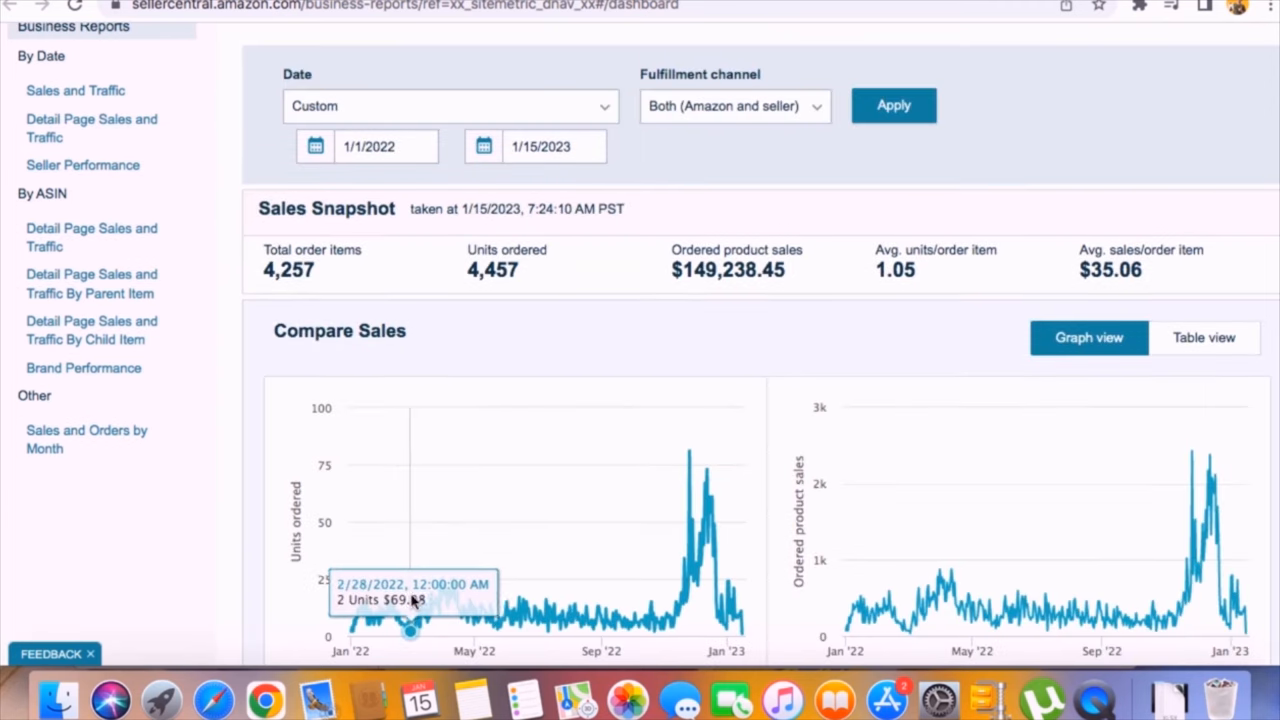
{"action": "mouse_move", "coordinate": [705, 515]}
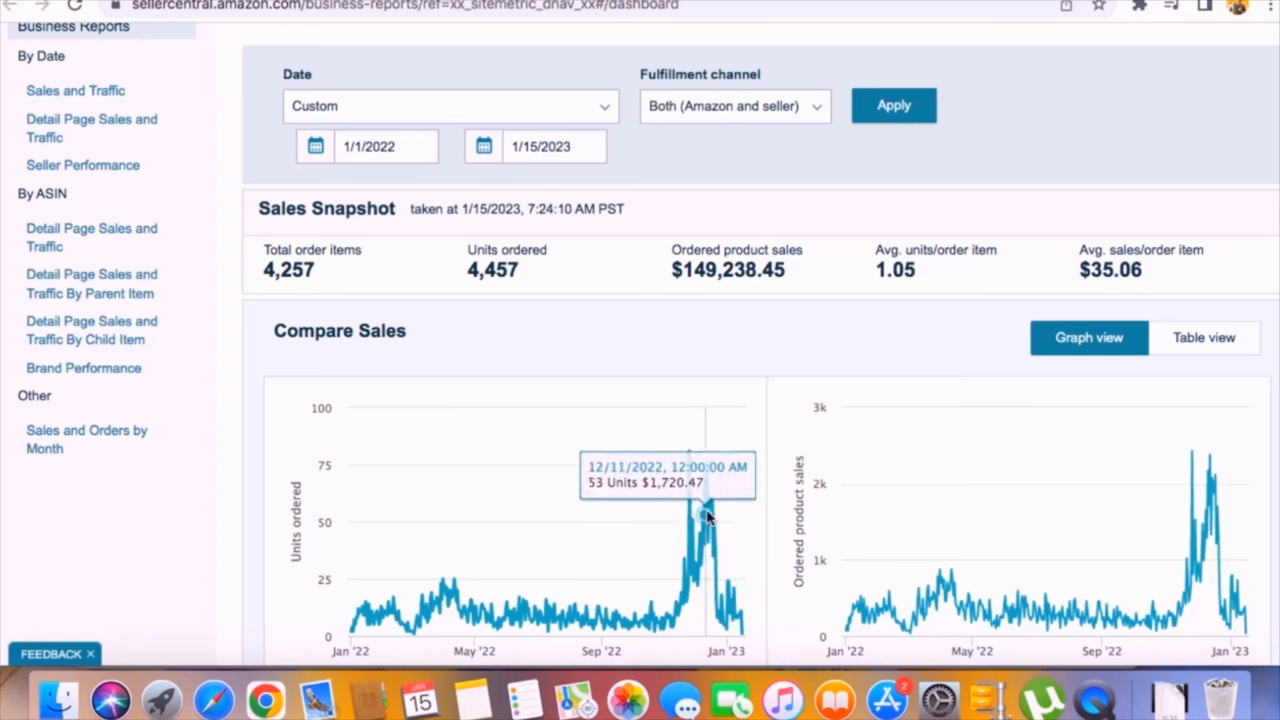
{"action": "mouse_move", "coordinate": [741, 278]}
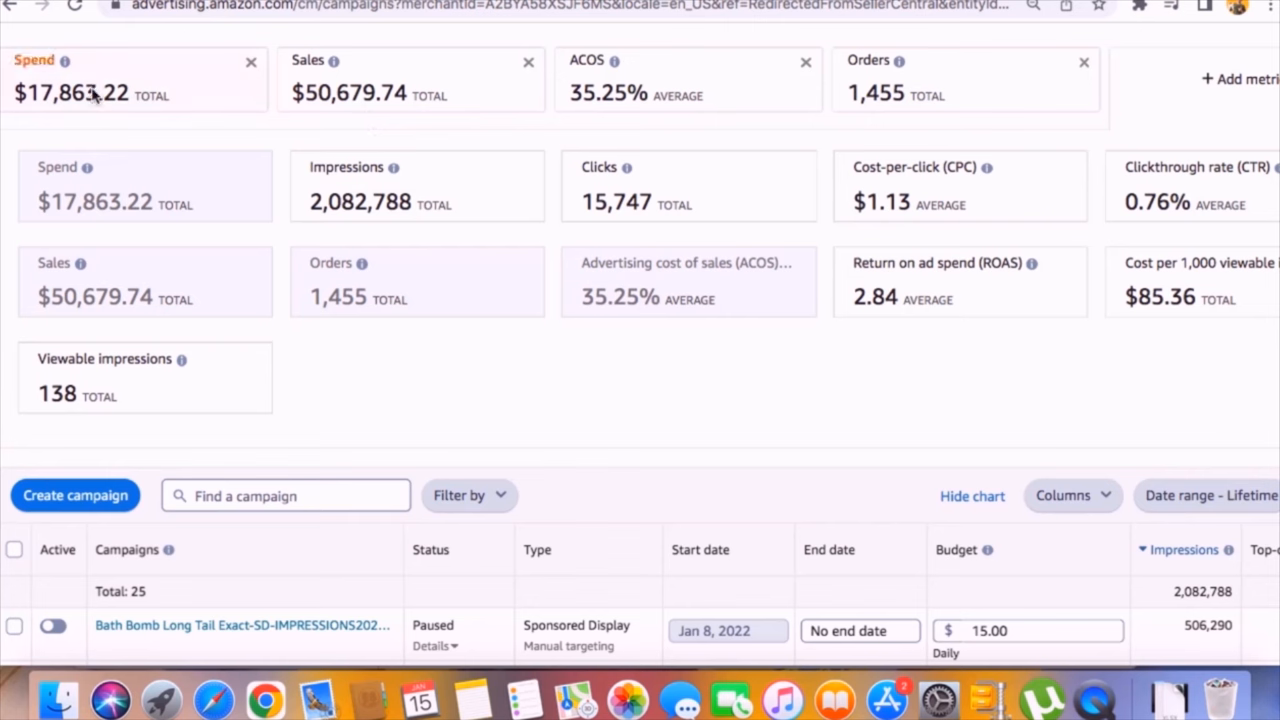
View the Campaigns dashboard showing $17,863.22 spend and $50,679.74 sales
{"action": "double_click", "coordinate": [70, 93]}
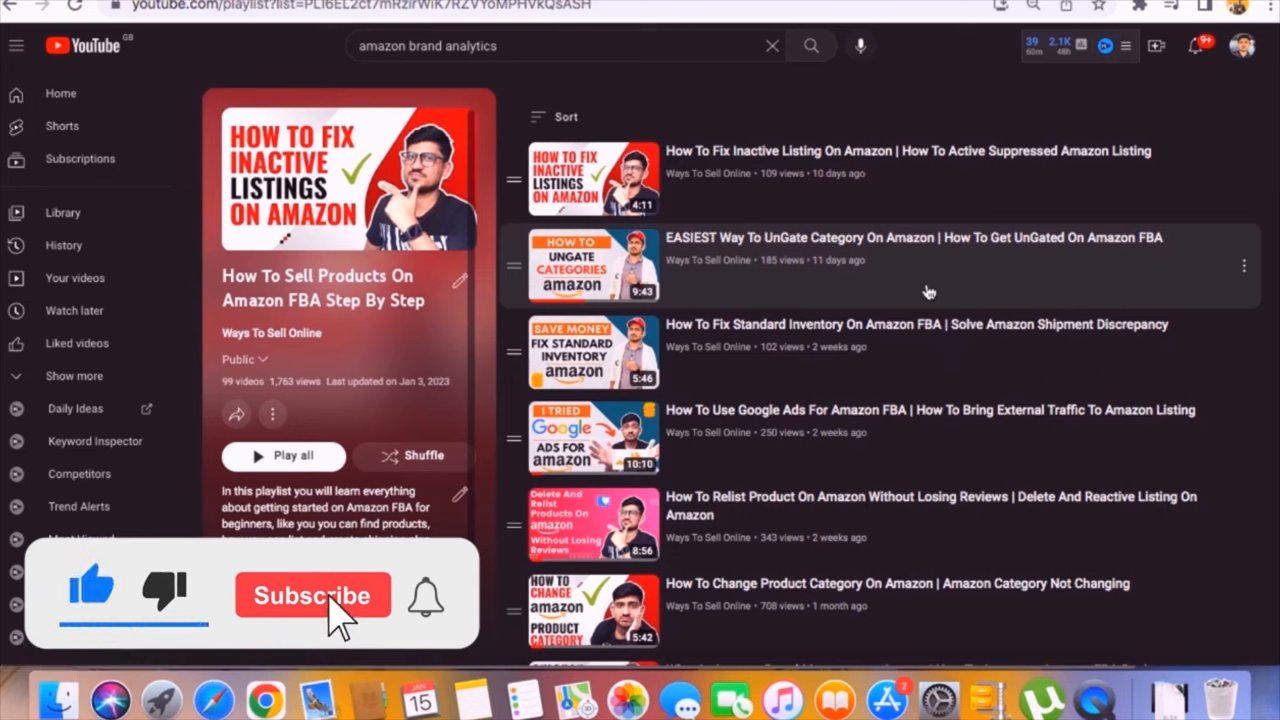
Return to the CuddleMonkeyz Seller Central home page, showing $1,211.60 sales and 23 open orders
{"action": "left_click", "coordinate": [312, 595]}
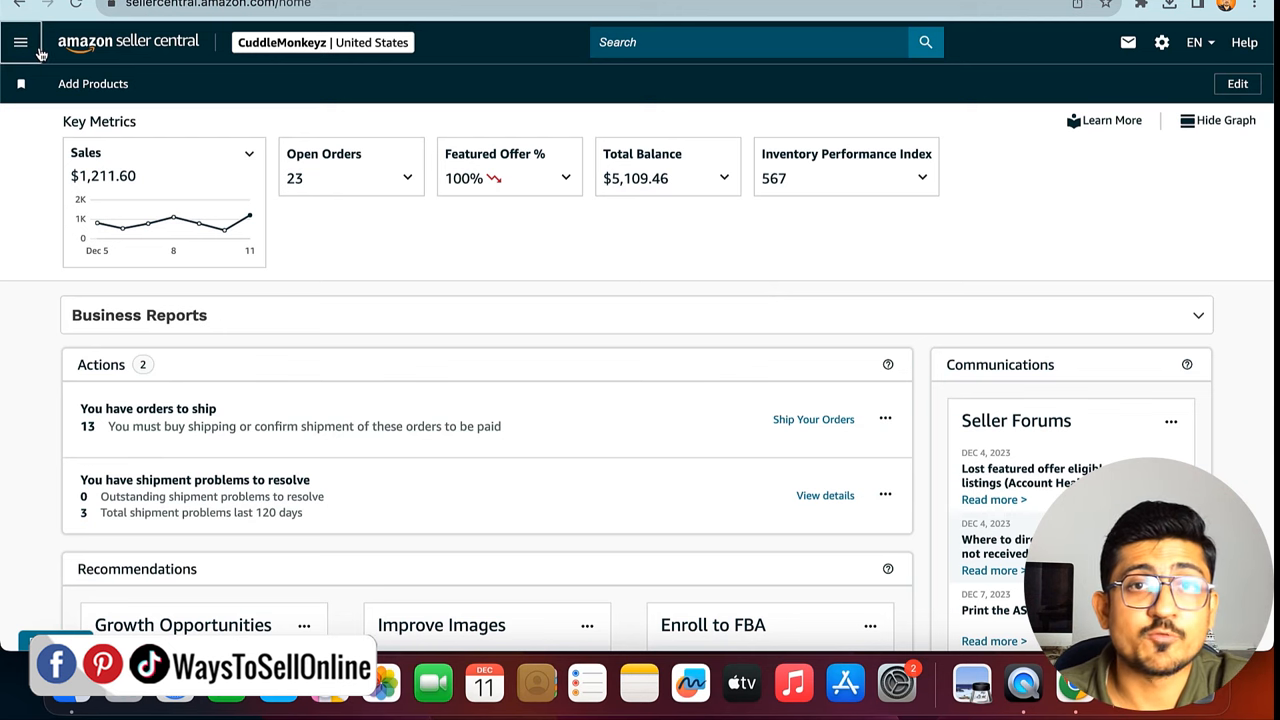
Create a new campaign from Campaign Manager and choose Sponsored TV
{"action": "left_click", "coordinate": [21, 42]}
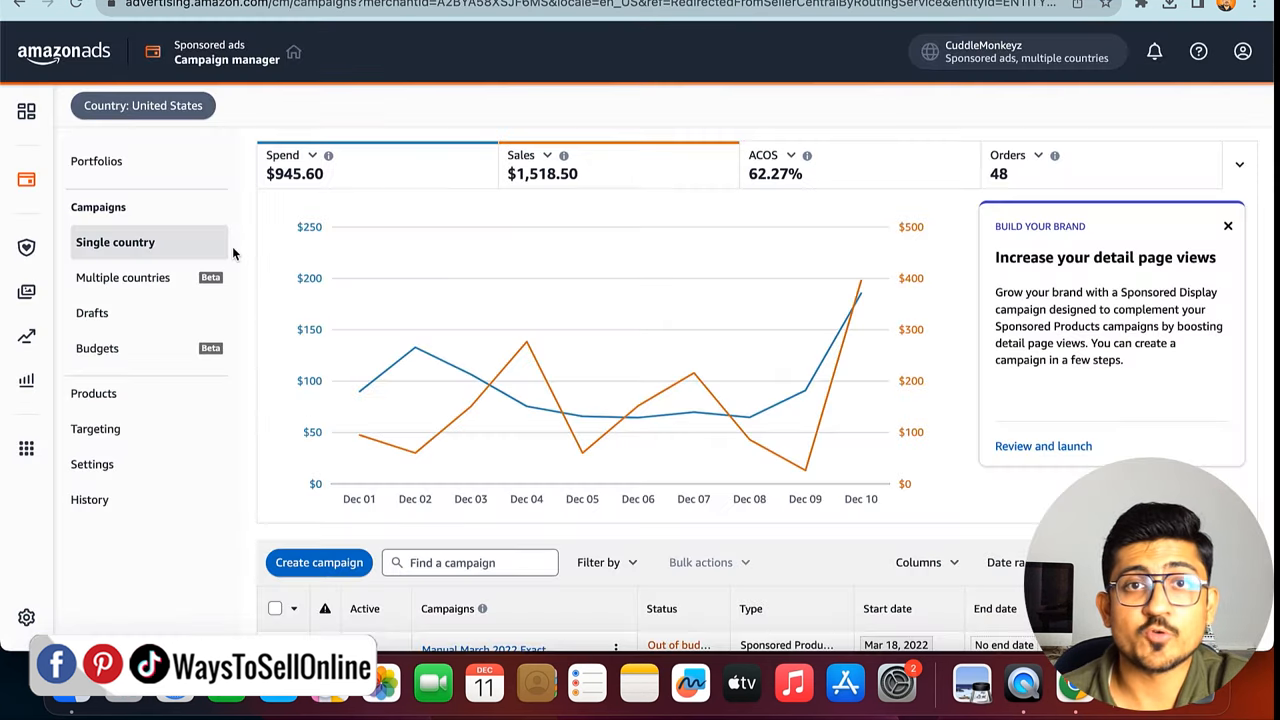
{"action": "scroll", "scroll_direction": "down", "scroll_amount": 3}
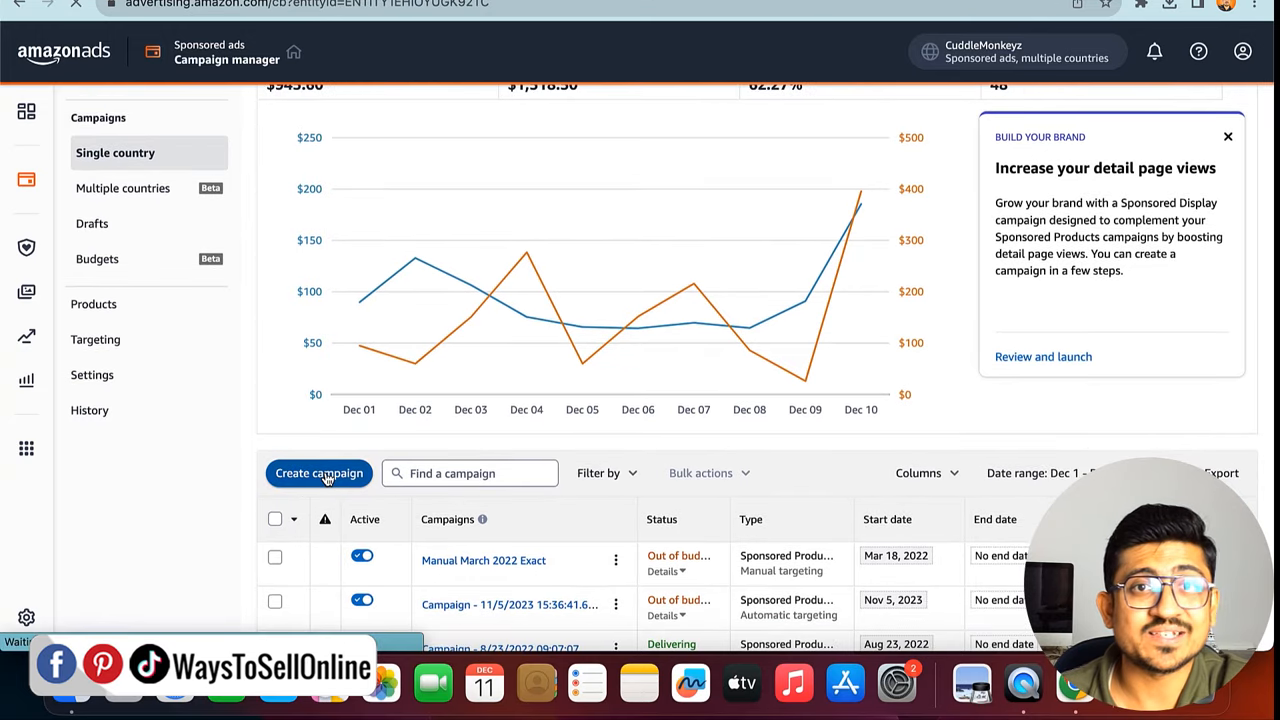
{"action": "left_click", "coordinate": [318, 472]}
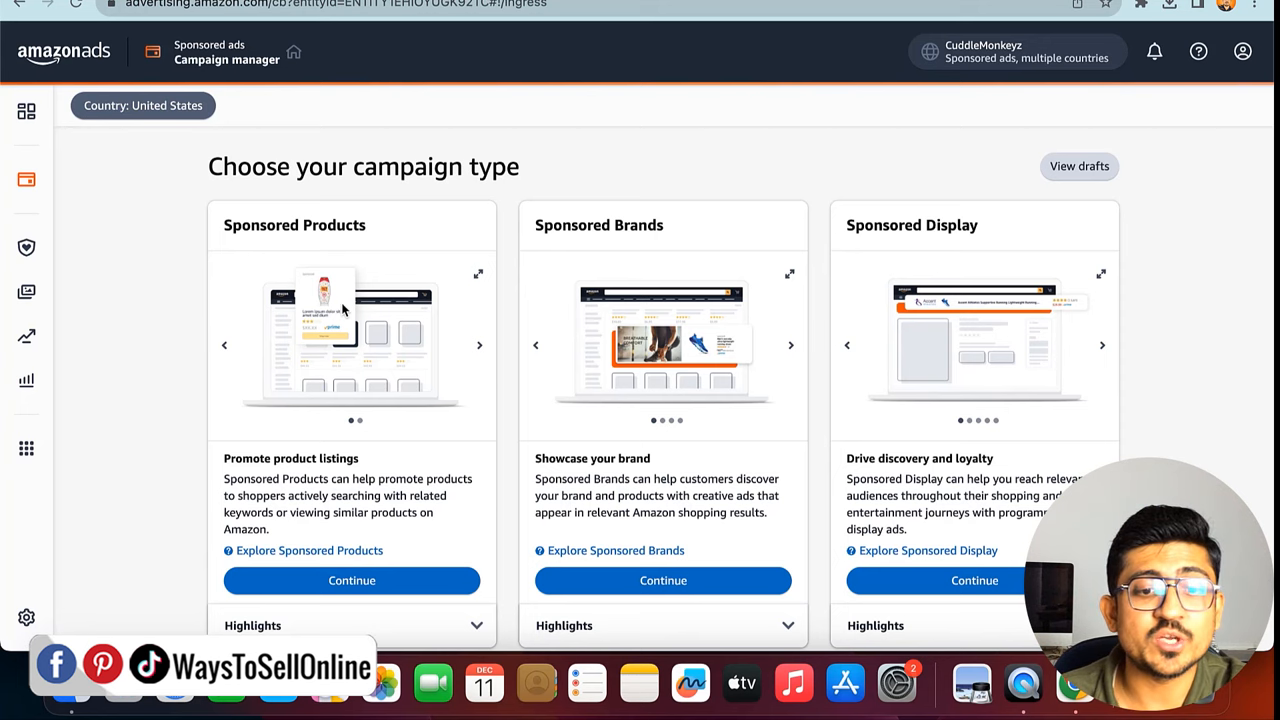
{"action": "mouse_move", "coordinate": [553, 247]}
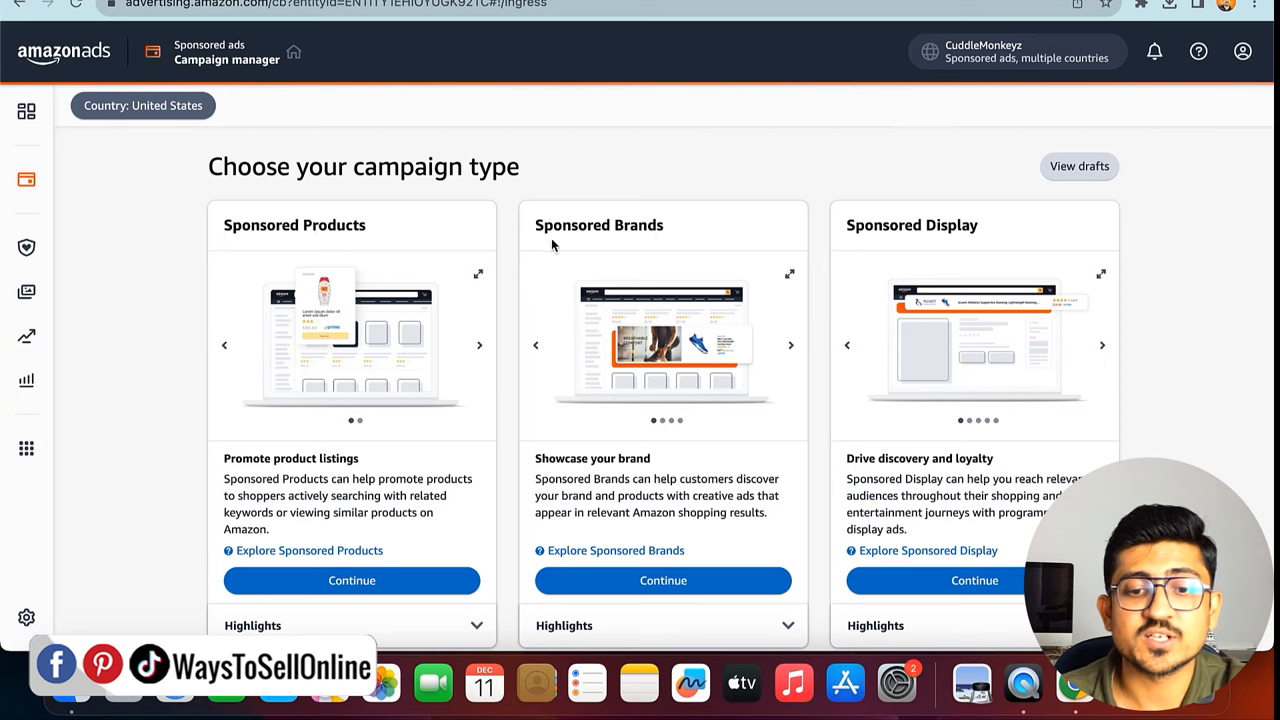
{"action": "mouse_move", "coordinate": [915, 258]}
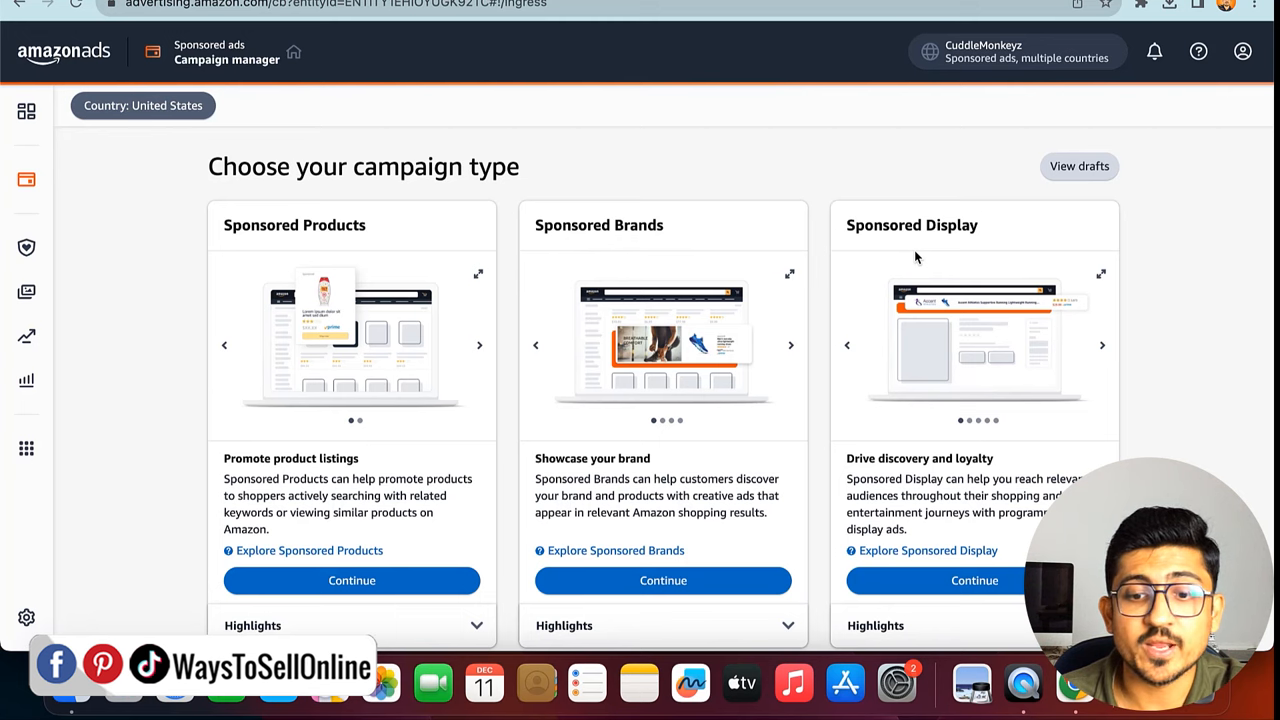
{"action": "scroll", "scroll_direction": "down", "scroll_amount": 3}
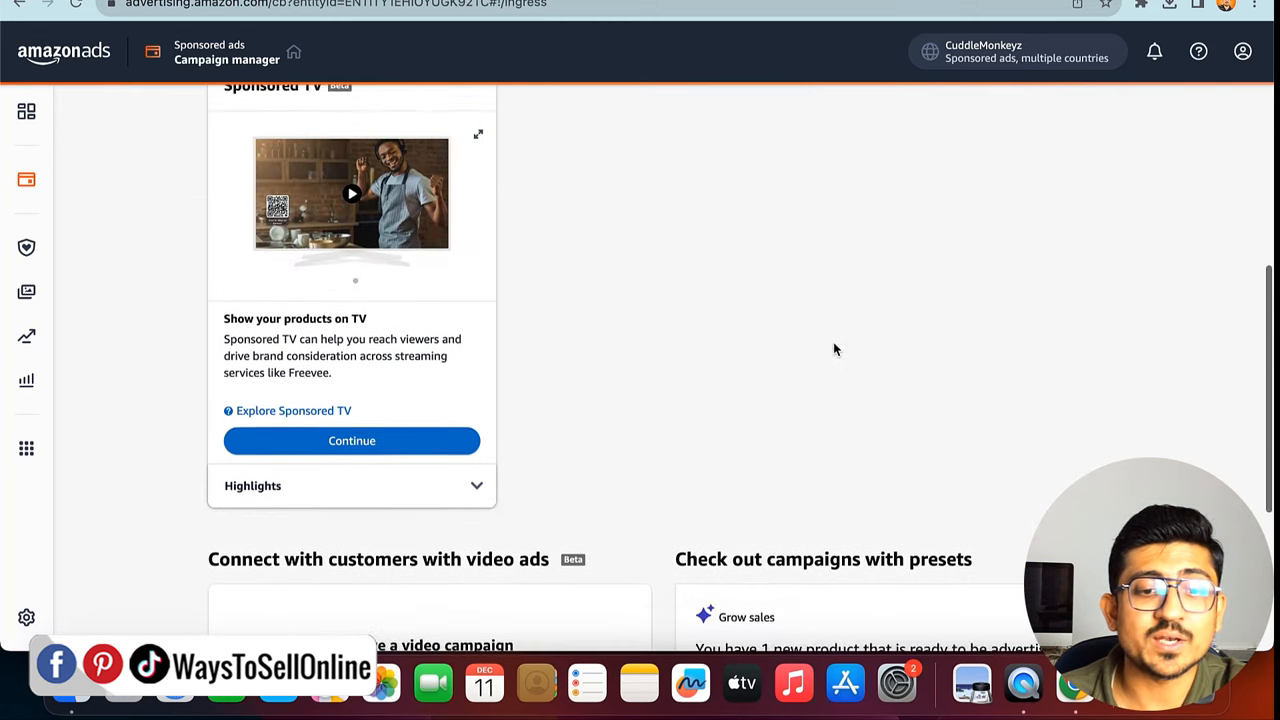
{"action": "scroll", "scroll_direction": "up", "scroll_amount": 3}
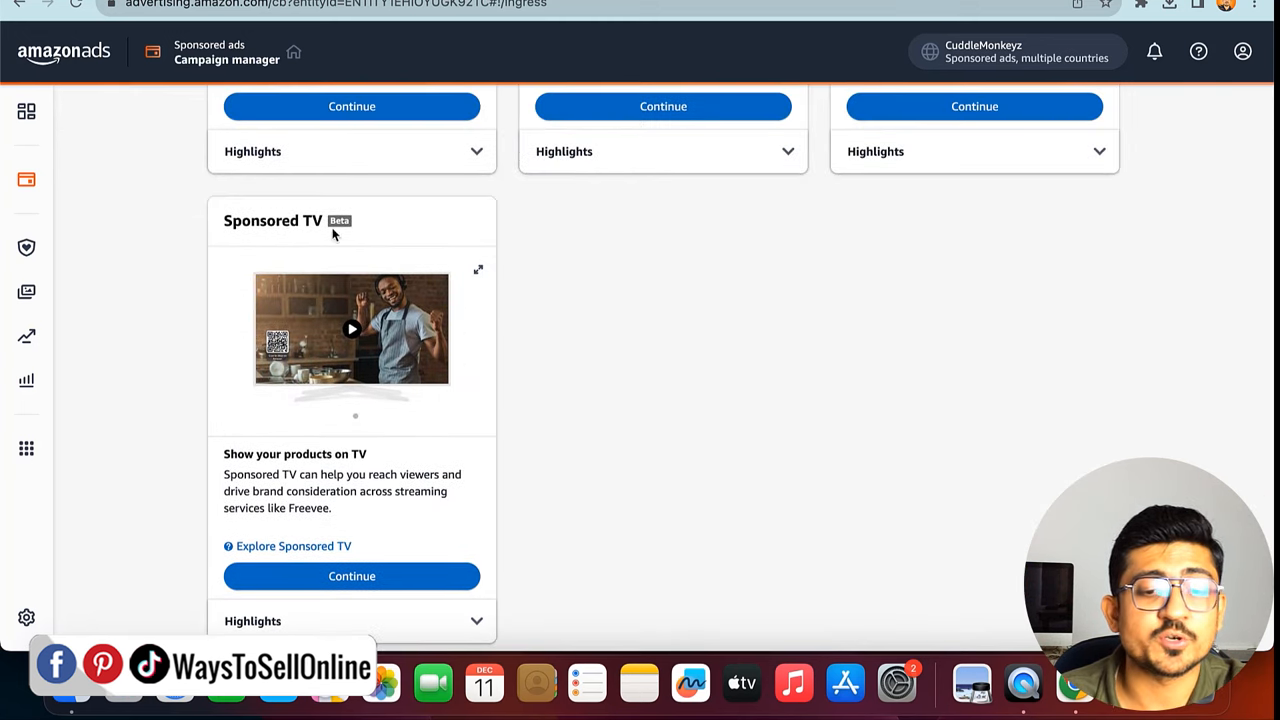
{"action": "mouse_move", "coordinate": [340, 225]}
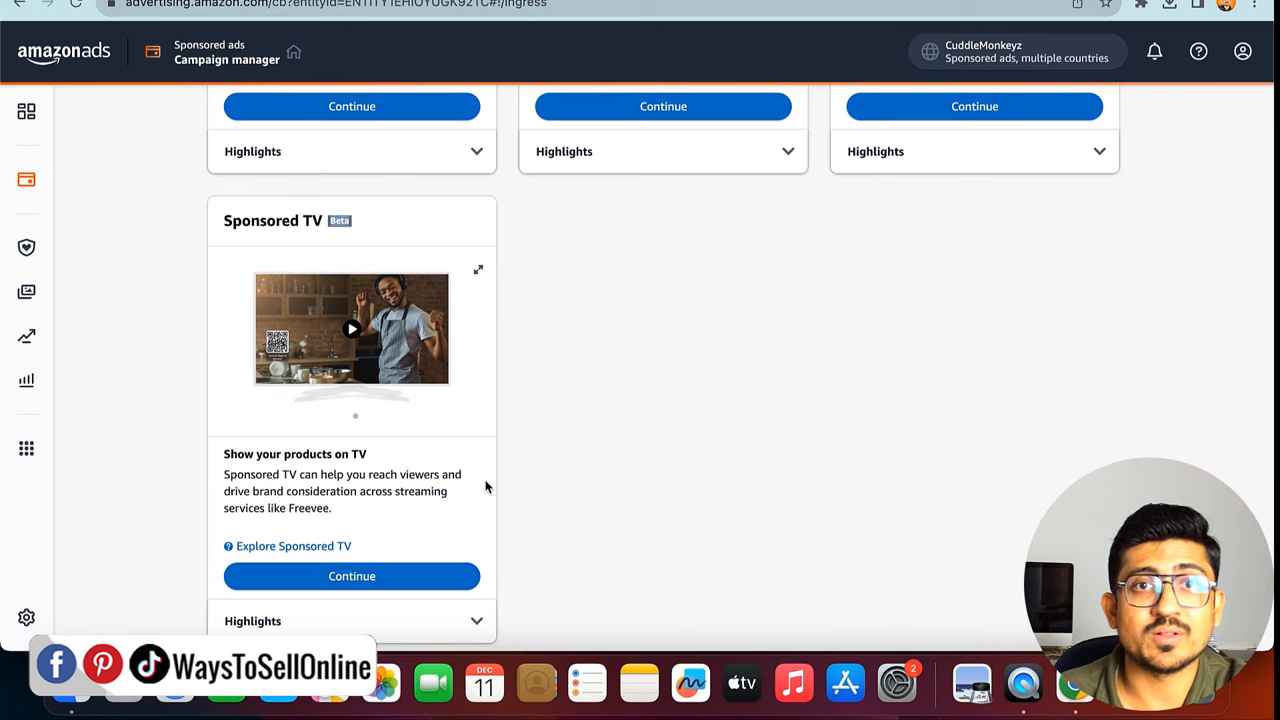
{"action": "left_click", "coordinate": [351, 576]}
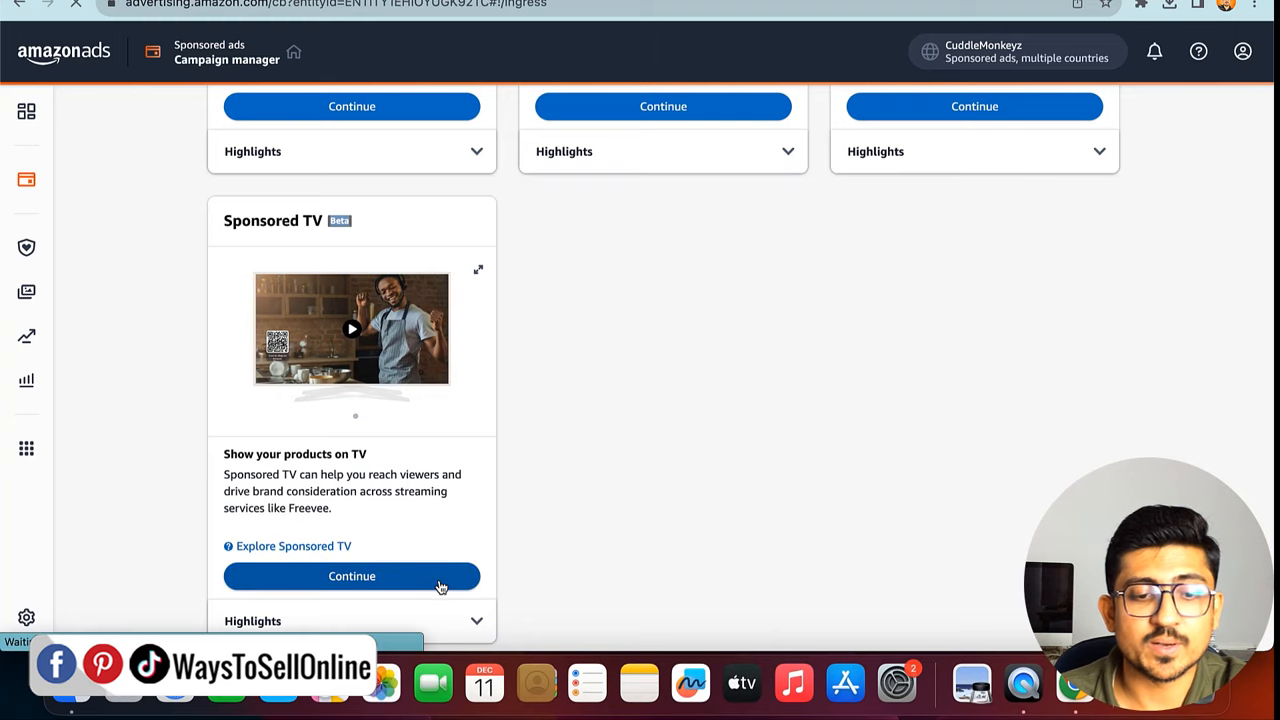
Add one product as the Sponsored TV ad group's landing page
{"action": "left_click", "coordinate": [351, 576]}
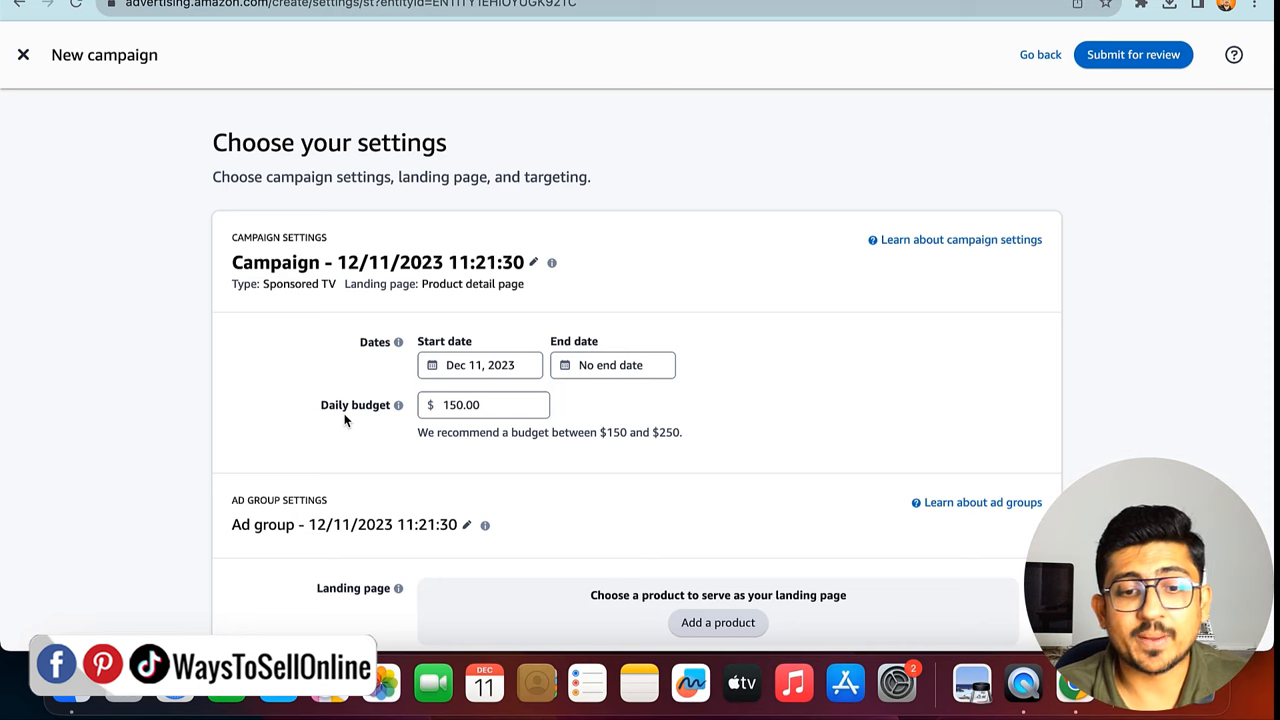
{"action": "mouse_move", "coordinate": [586, 395]}
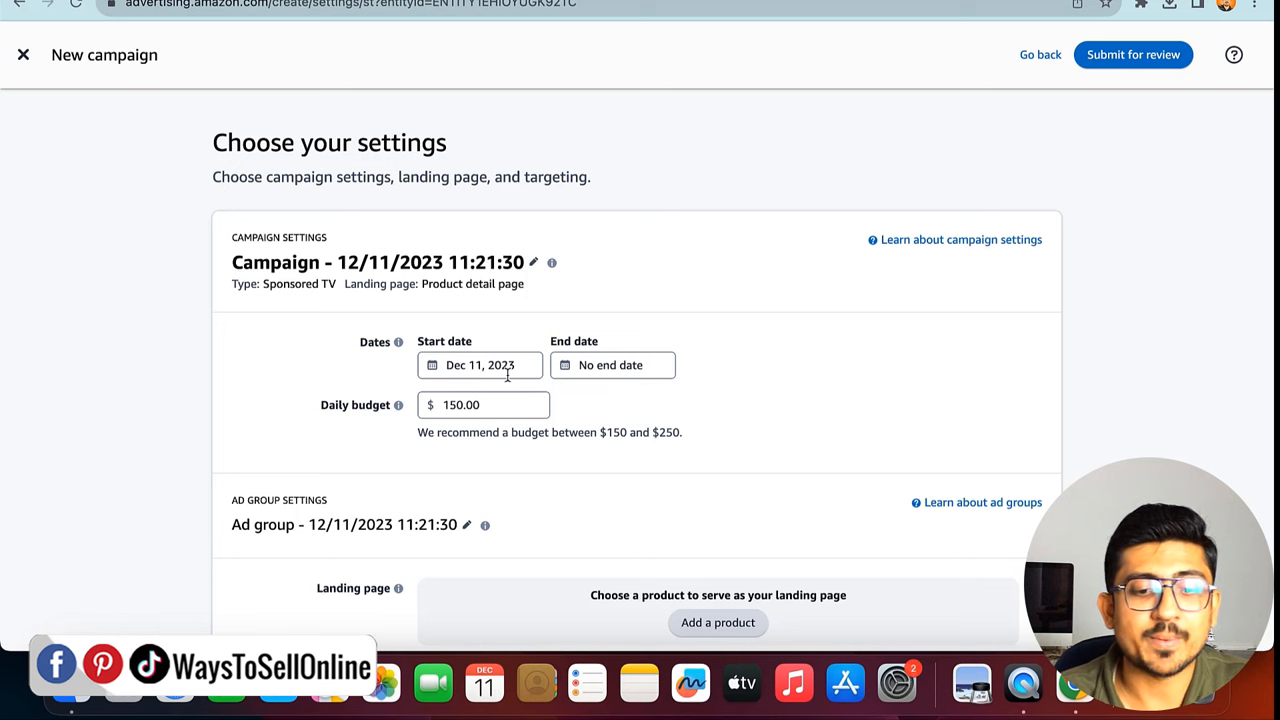
{"action": "scroll", "scroll_direction": "down", "scroll_amount": 3}
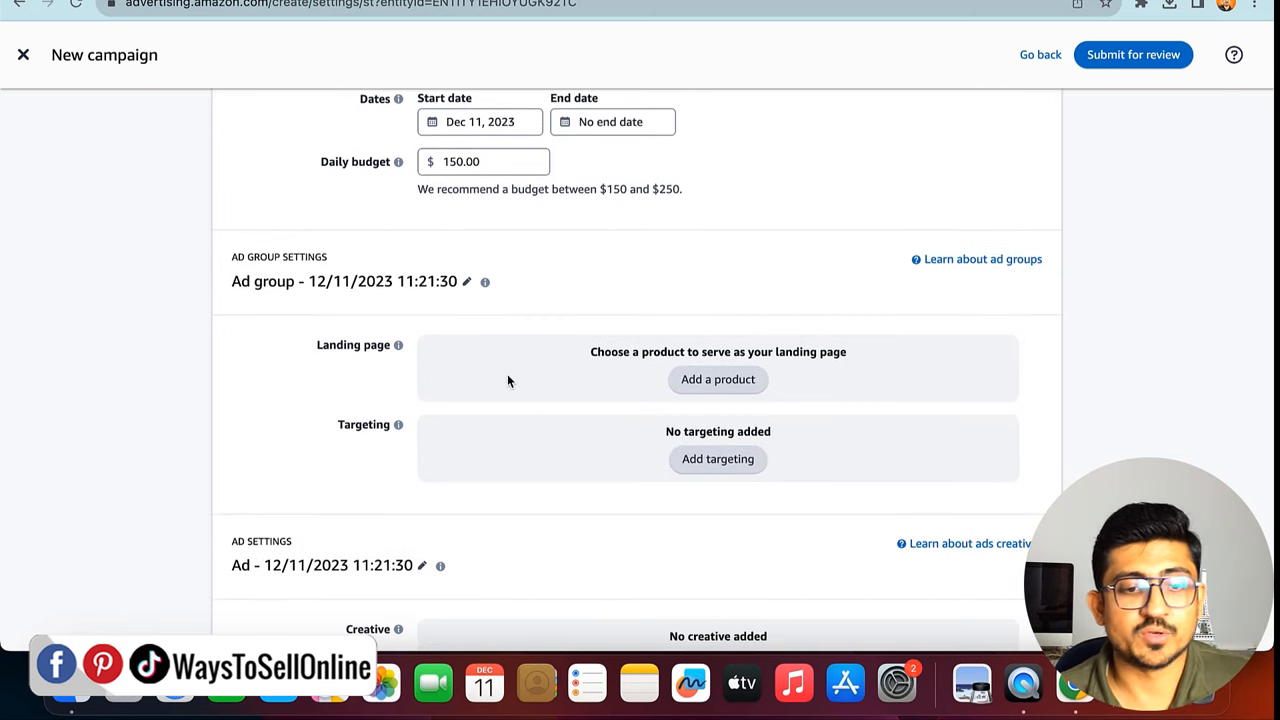
{"action": "scroll", "scroll_direction": "down", "scroll_amount": 3}
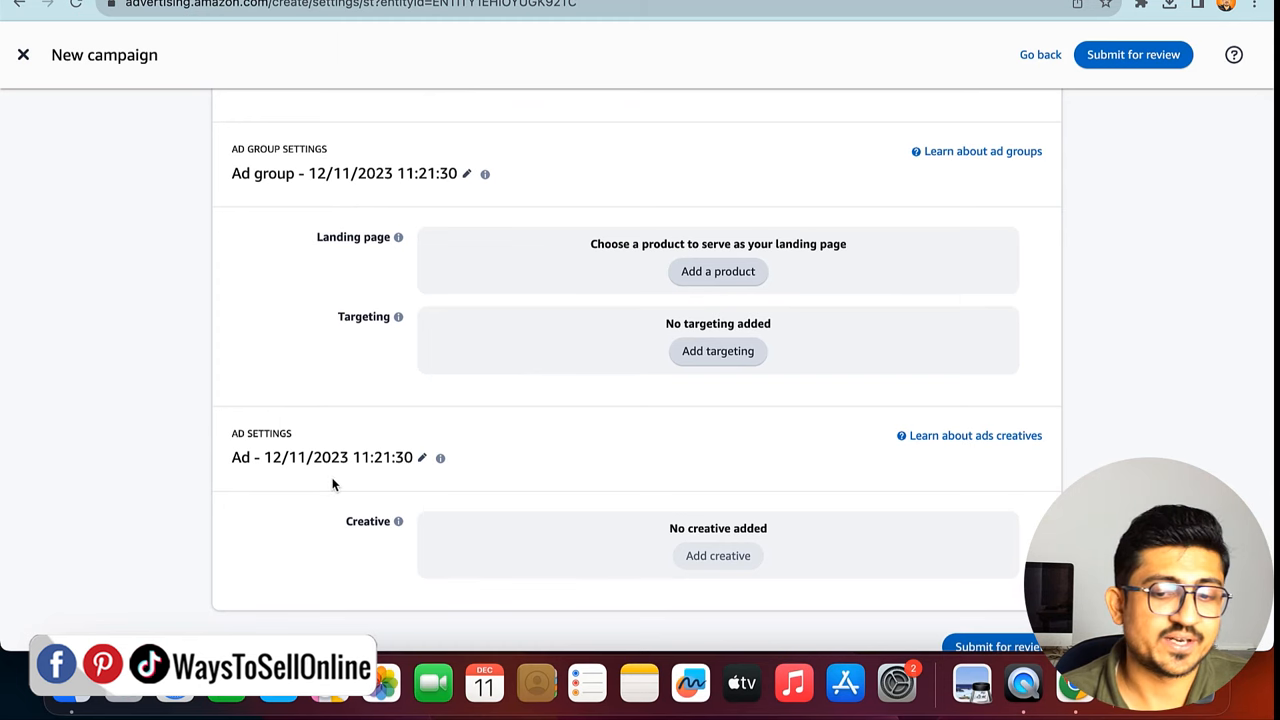
{"action": "mouse_move", "coordinate": [405, 270]}
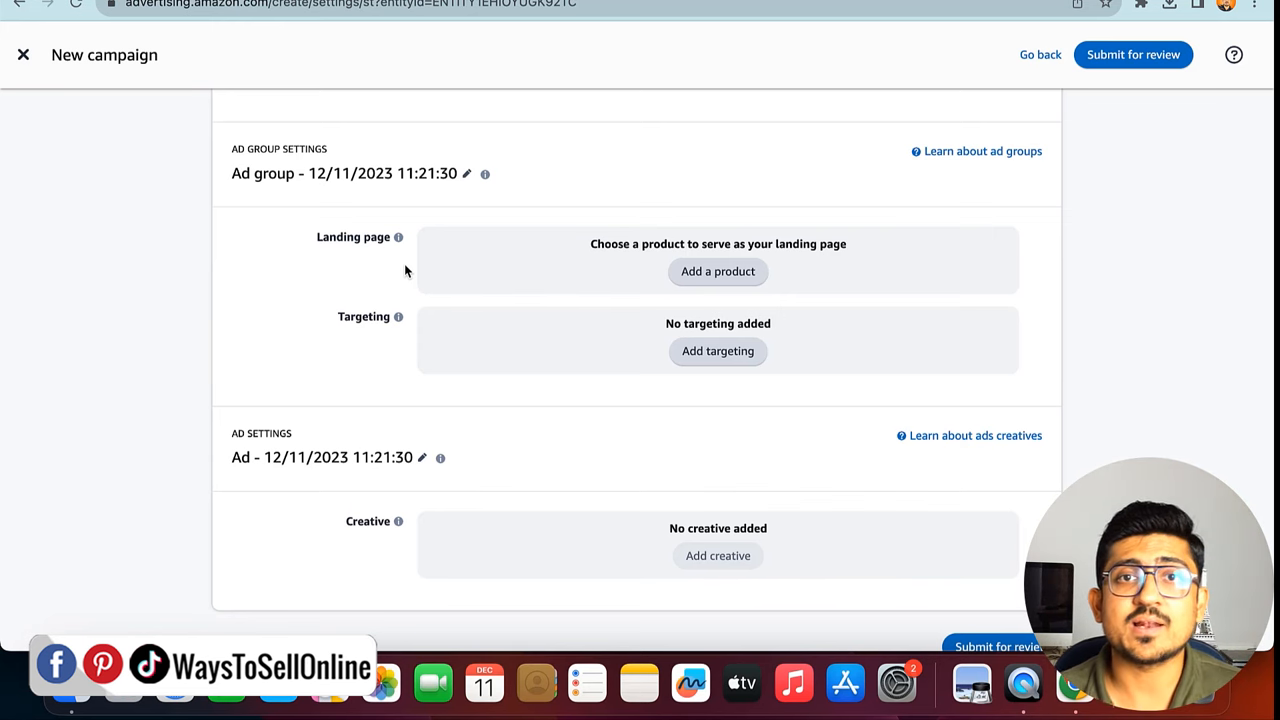
{"action": "mouse_move", "coordinate": [718, 556]}
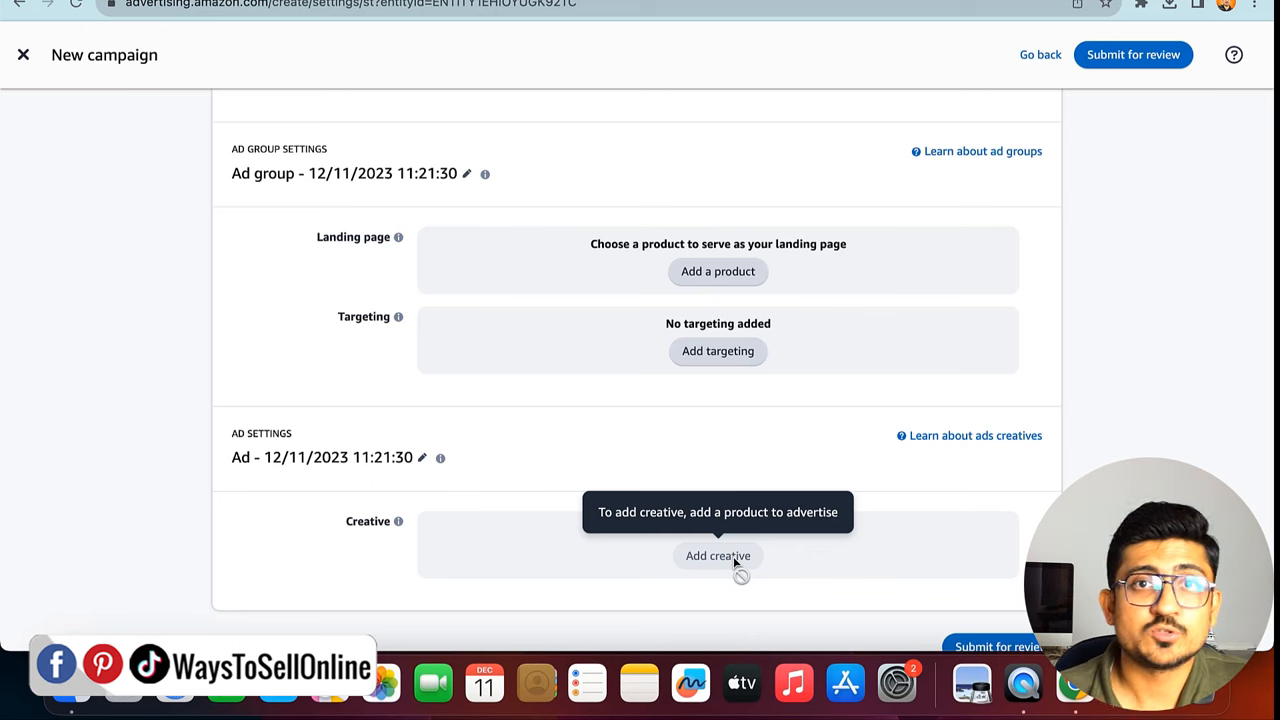
{"action": "mouse_move", "coordinate": [443, 444]}
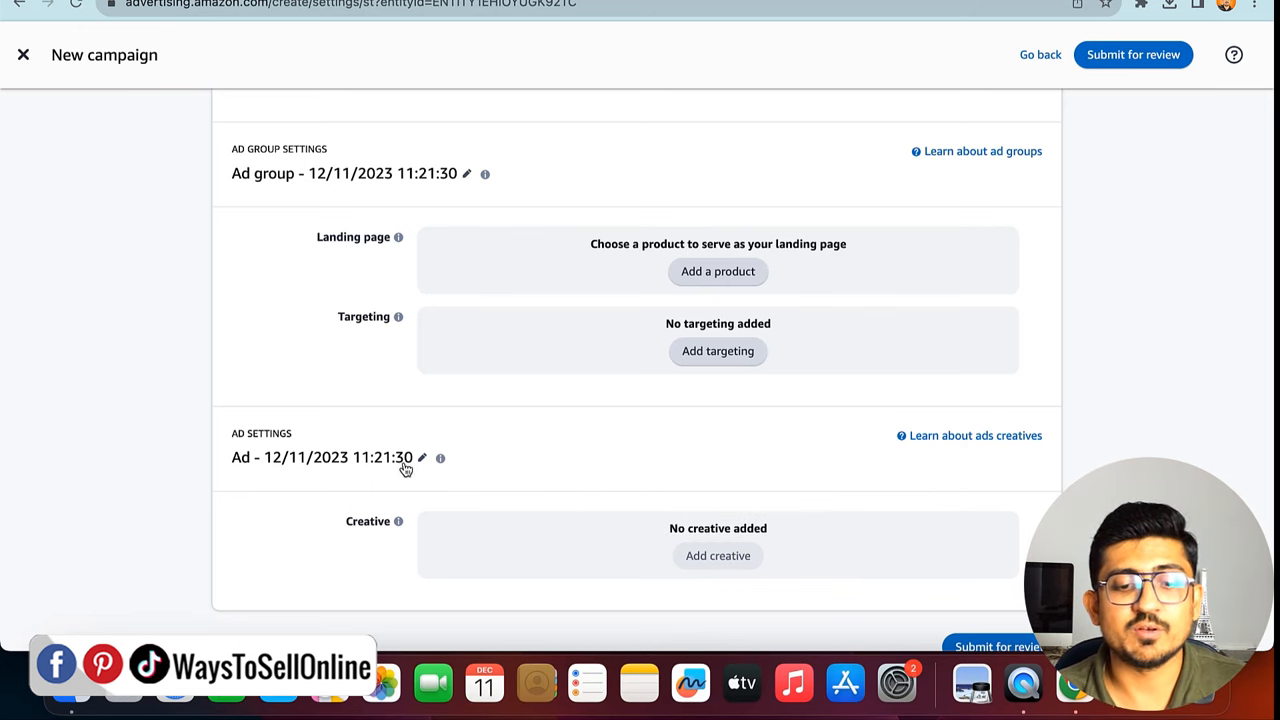
{"action": "mouse_move", "coordinate": [700, 245]}
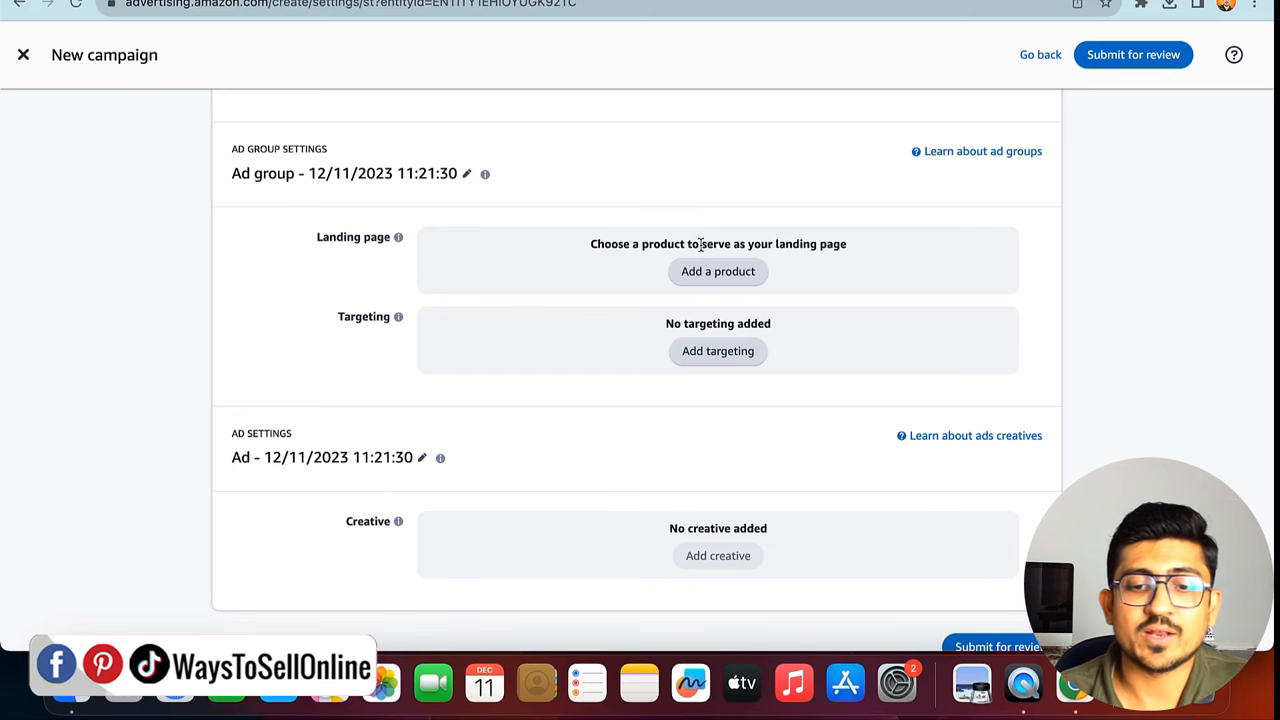
{"action": "left_click", "coordinate": [718, 271]}
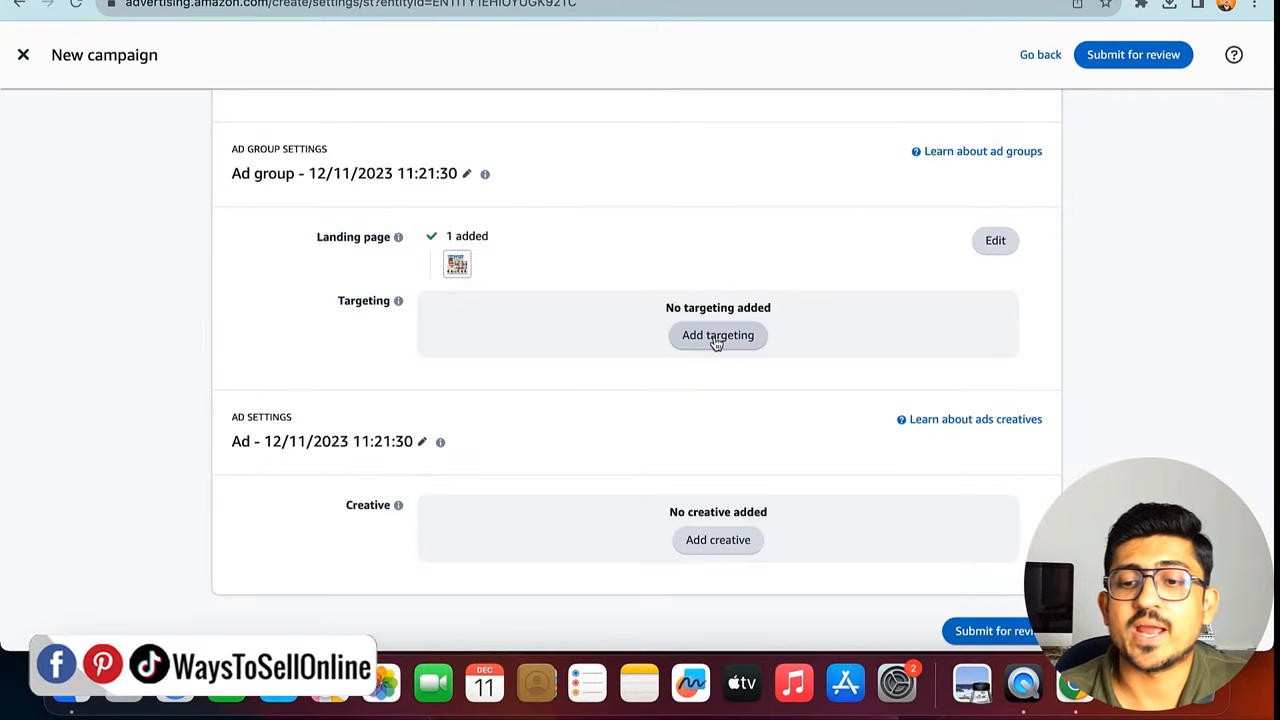
Open Add targeting and switch to the Browse tab for categories
{"action": "left_click", "coordinate": [717, 335]}
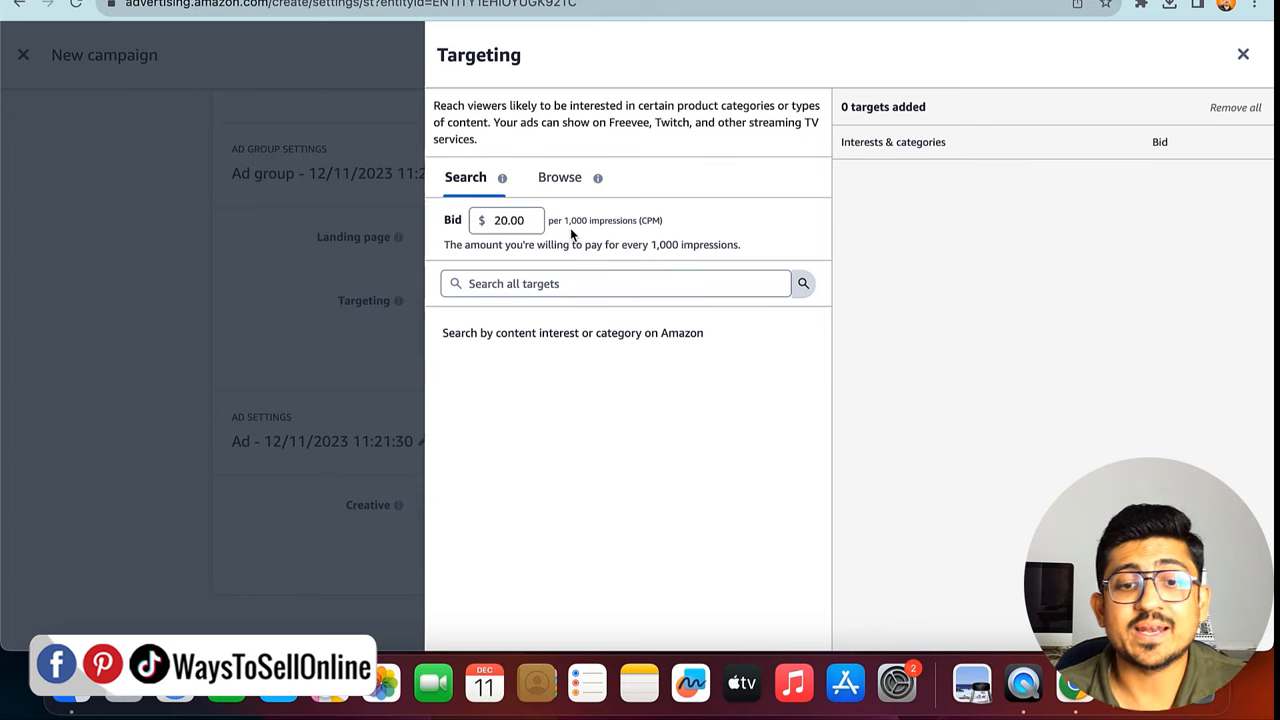
{"action": "left_click", "coordinate": [559, 177]}
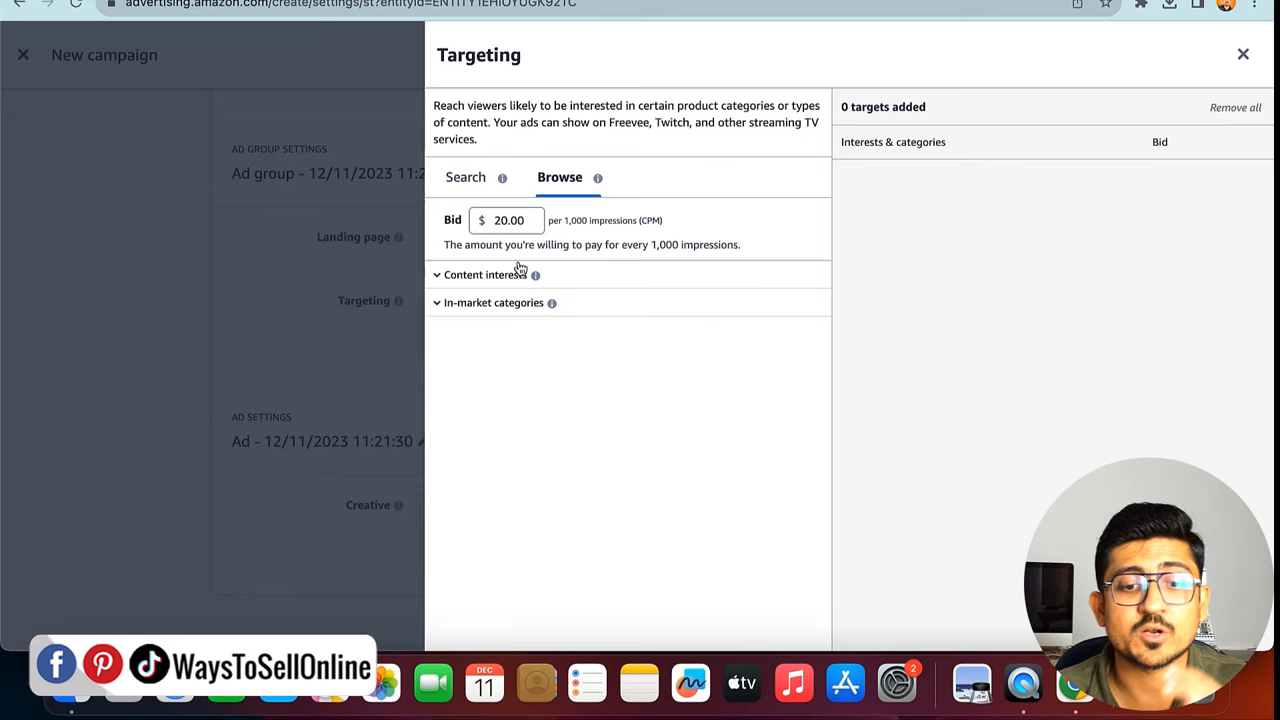
{"action": "mouse_move", "coordinate": [489, 324]}
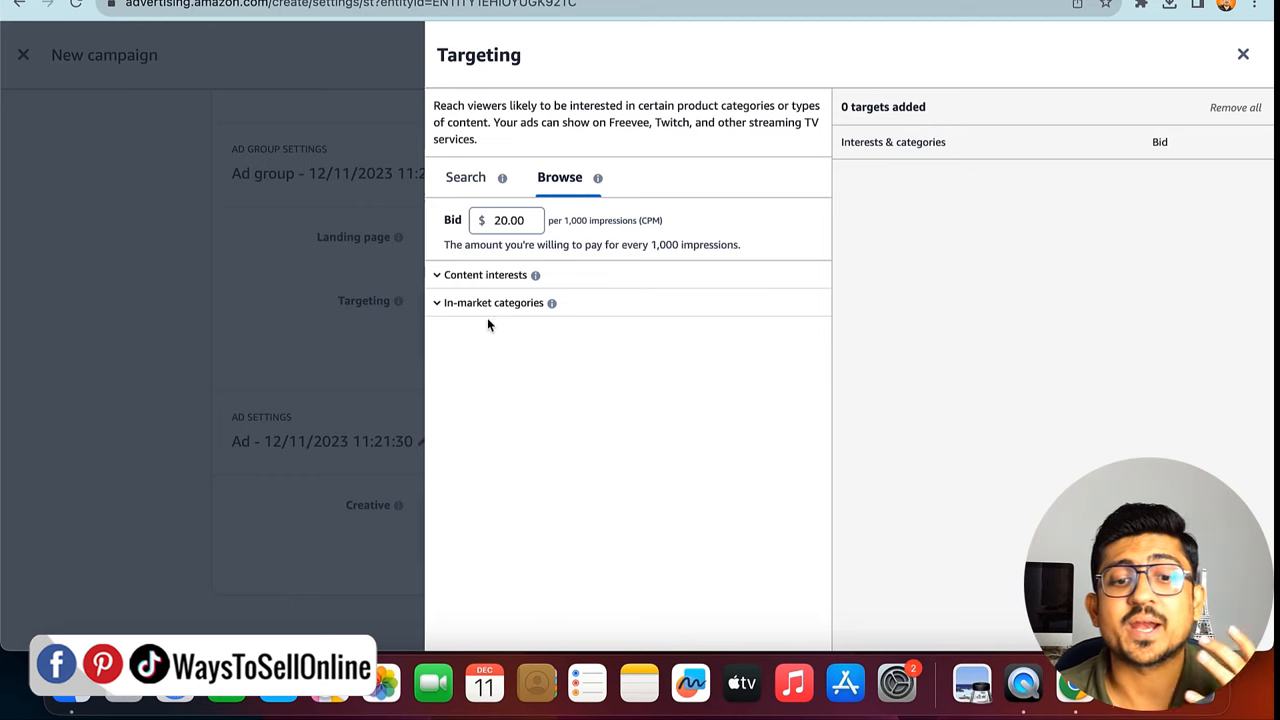
{"action": "mouse_move", "coordinate": [551, 193]}
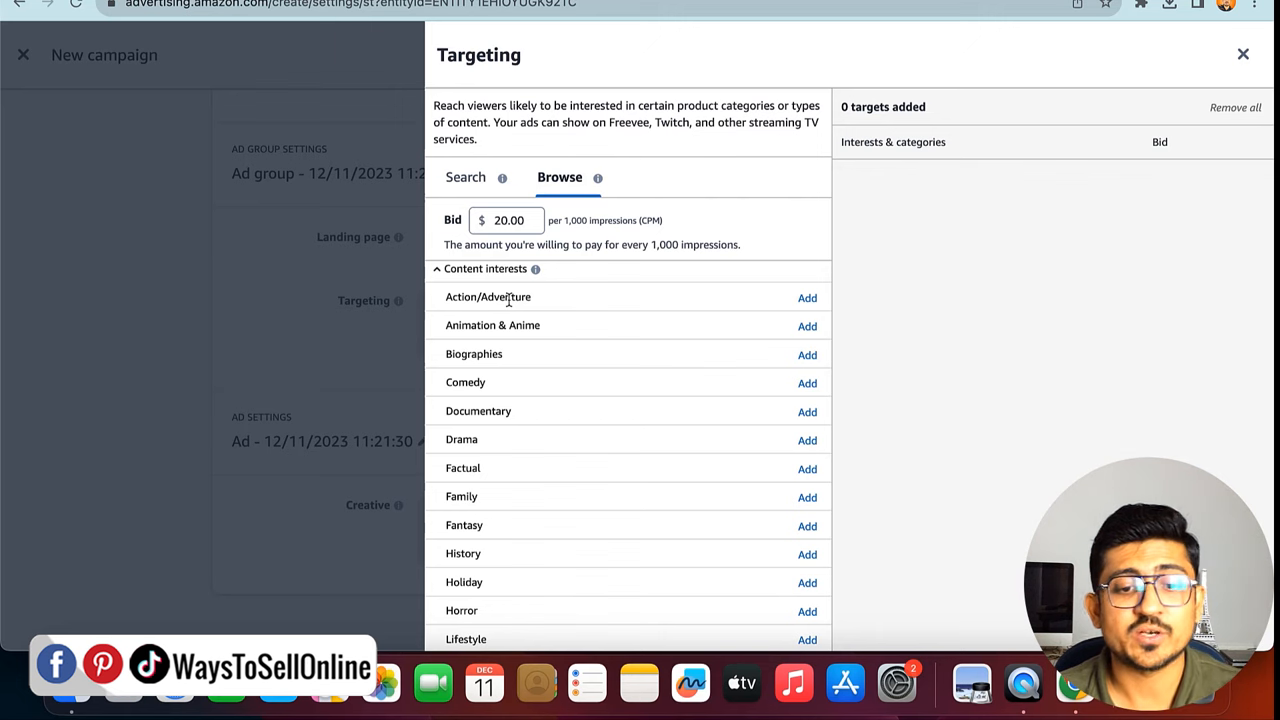
{"action": "mouse_move", "coordinate": [477, 403]}
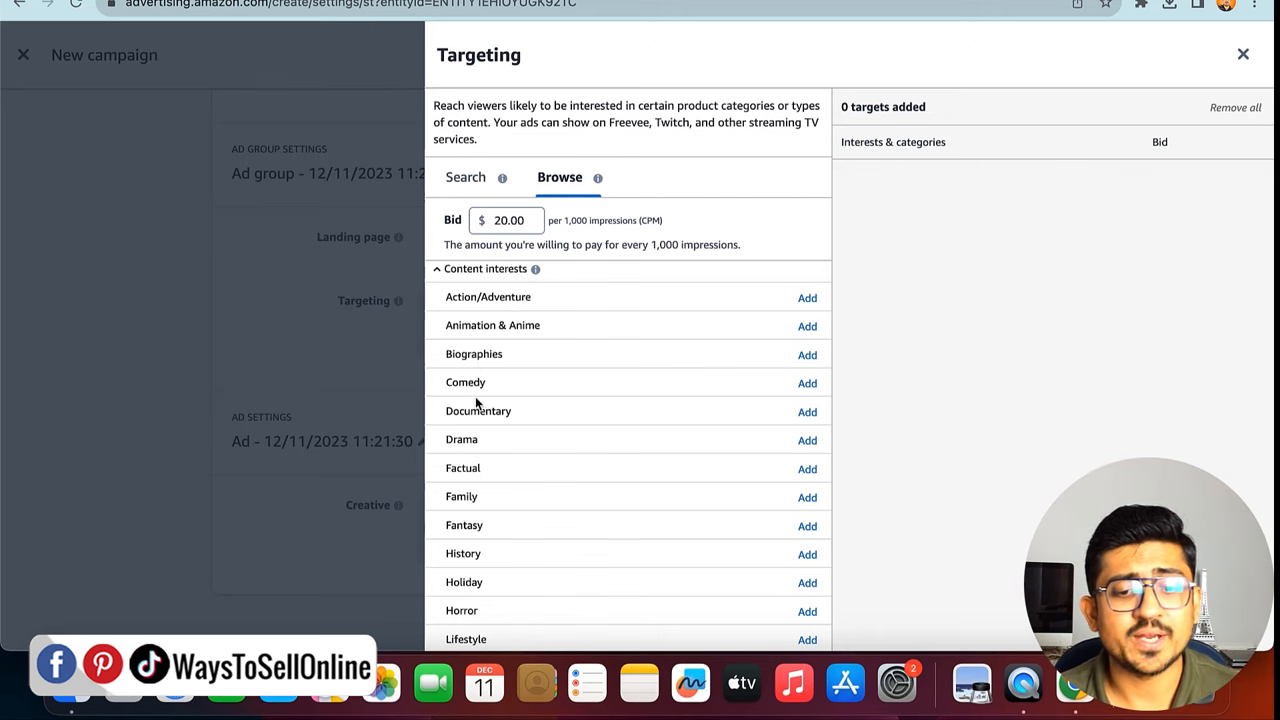
{"action": "mouse_move", "coordinate": [478, 458]}
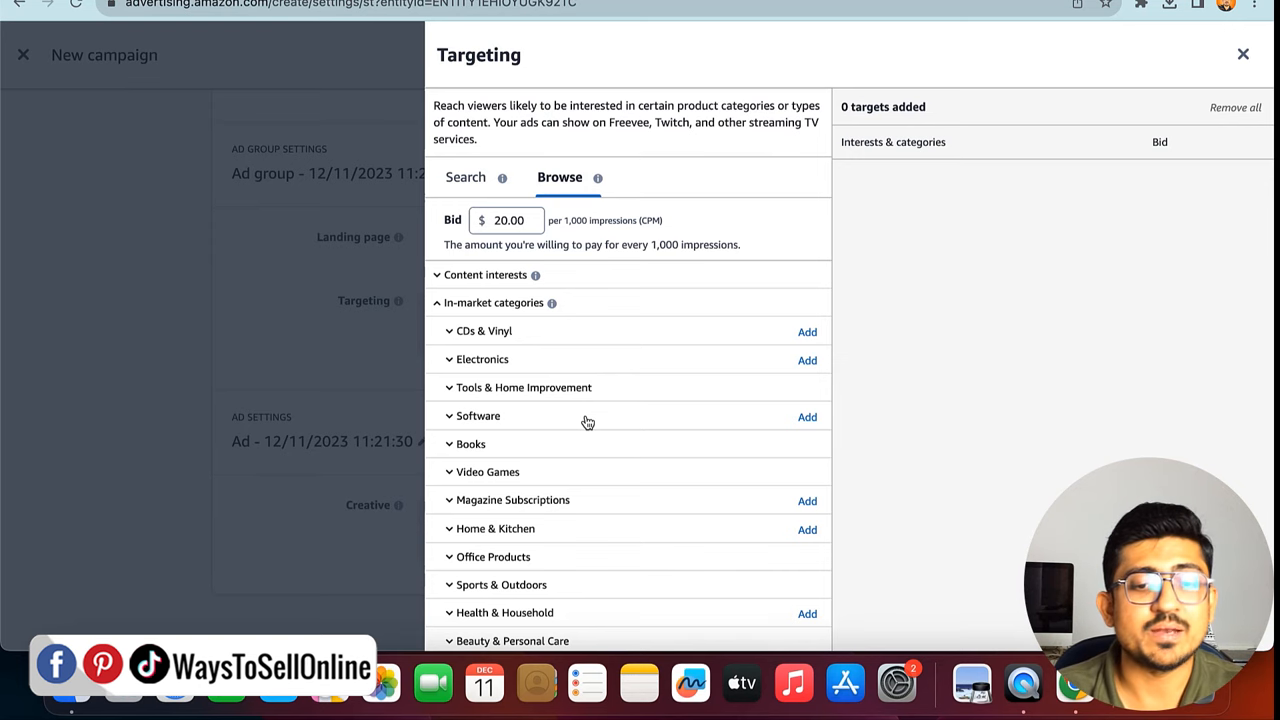
{"action": "mouse_move", "coordinate": [564, 458]}
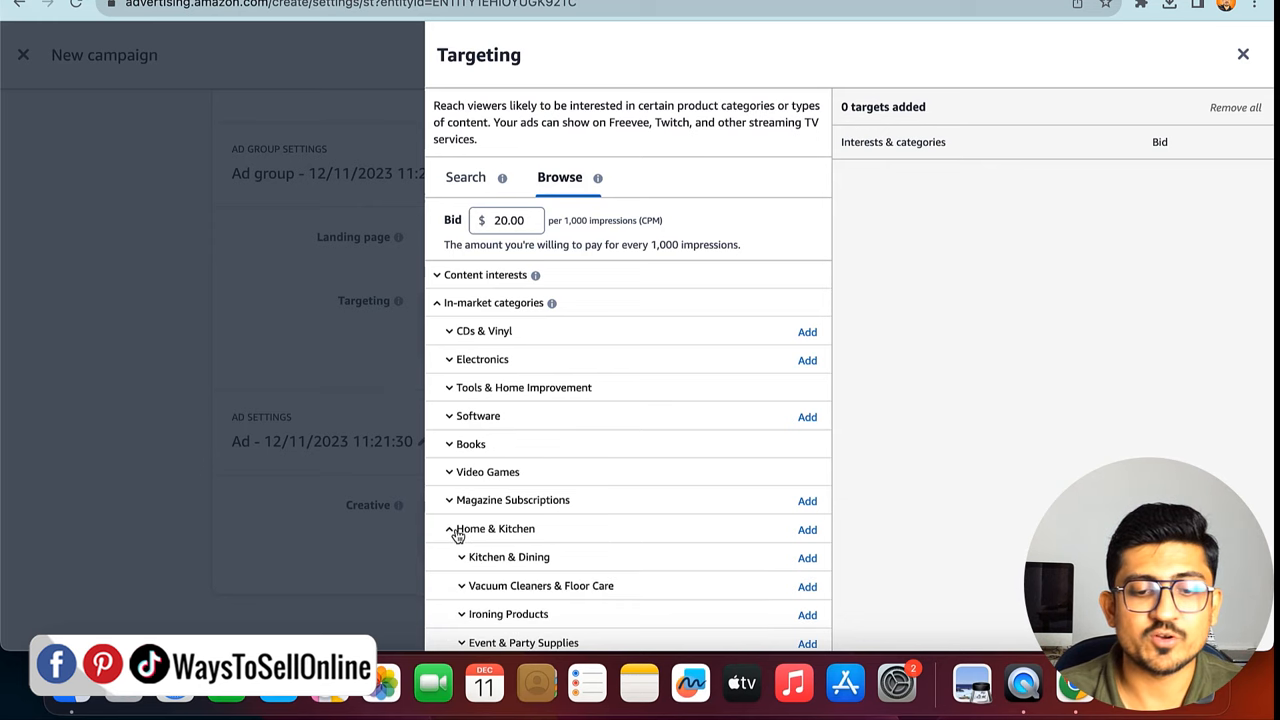
Expand the Content interests heading in the Browse list
{"action": "scroll", "scroll_direction": "down", "scroll_amount": 3}
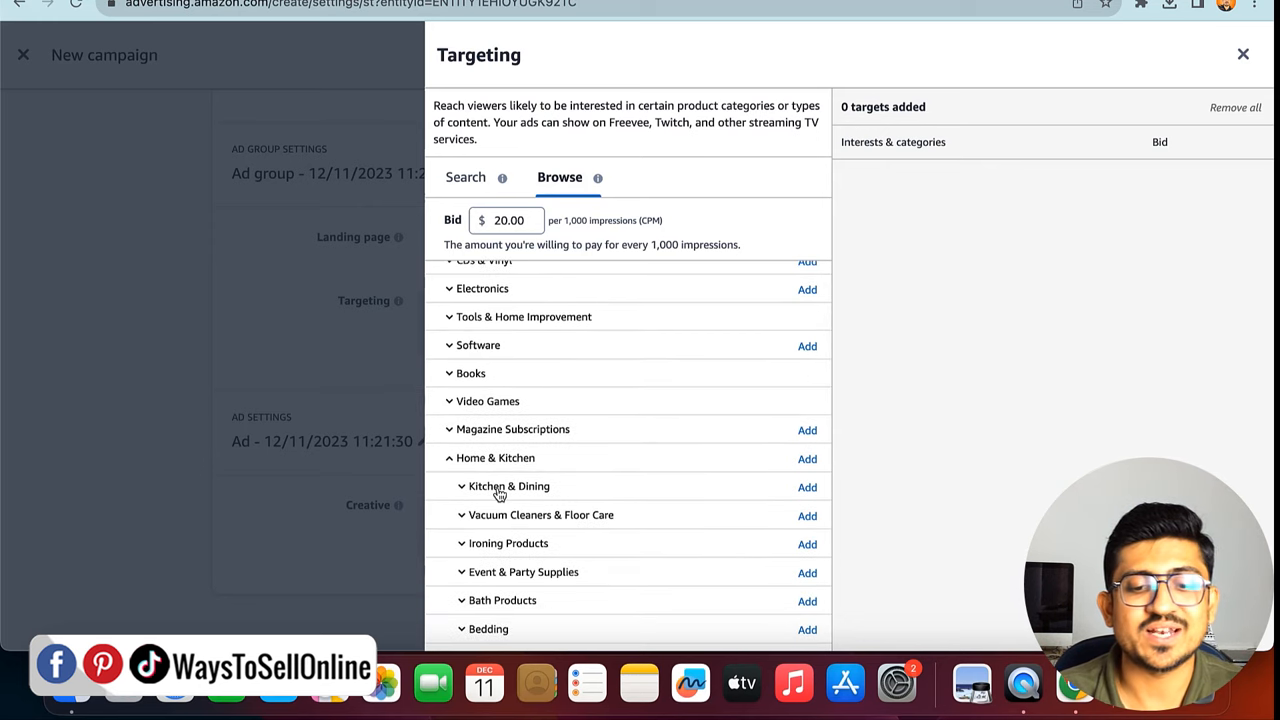
{"action": "mouse_move", "coordinate": [836, 495]}
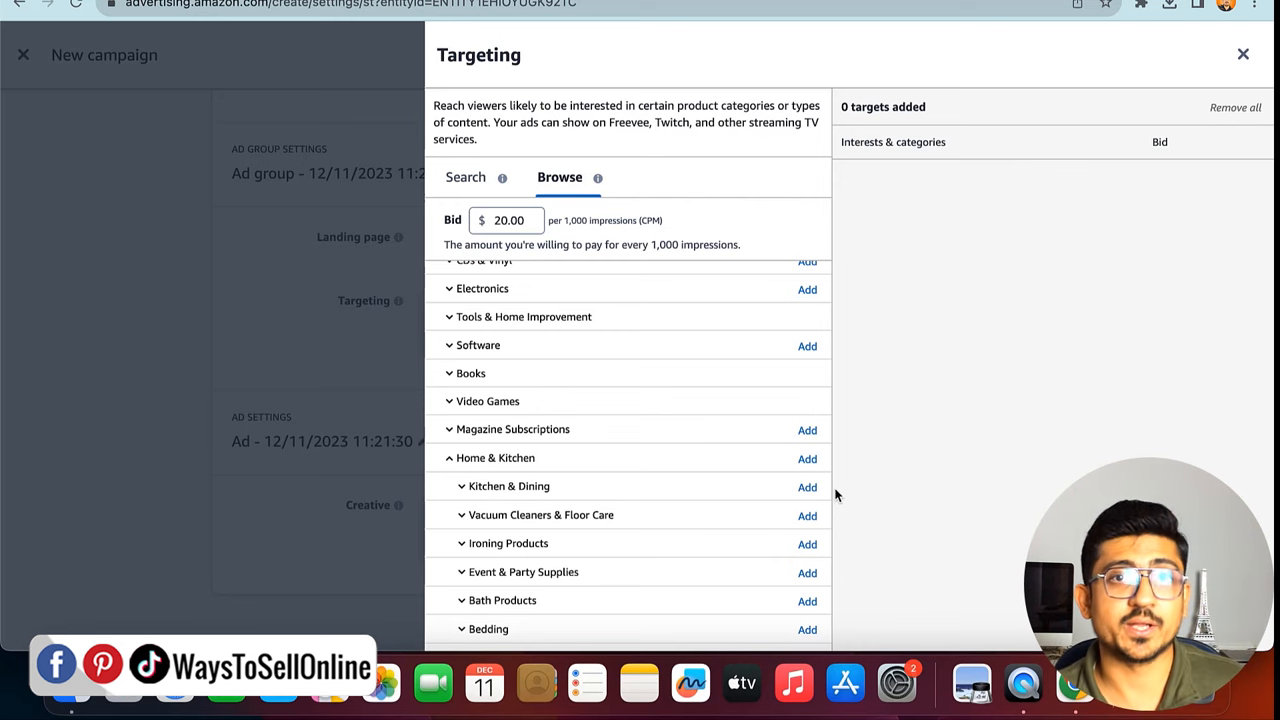
{"action": "mouse_move", "coordinate": [520, 343]}
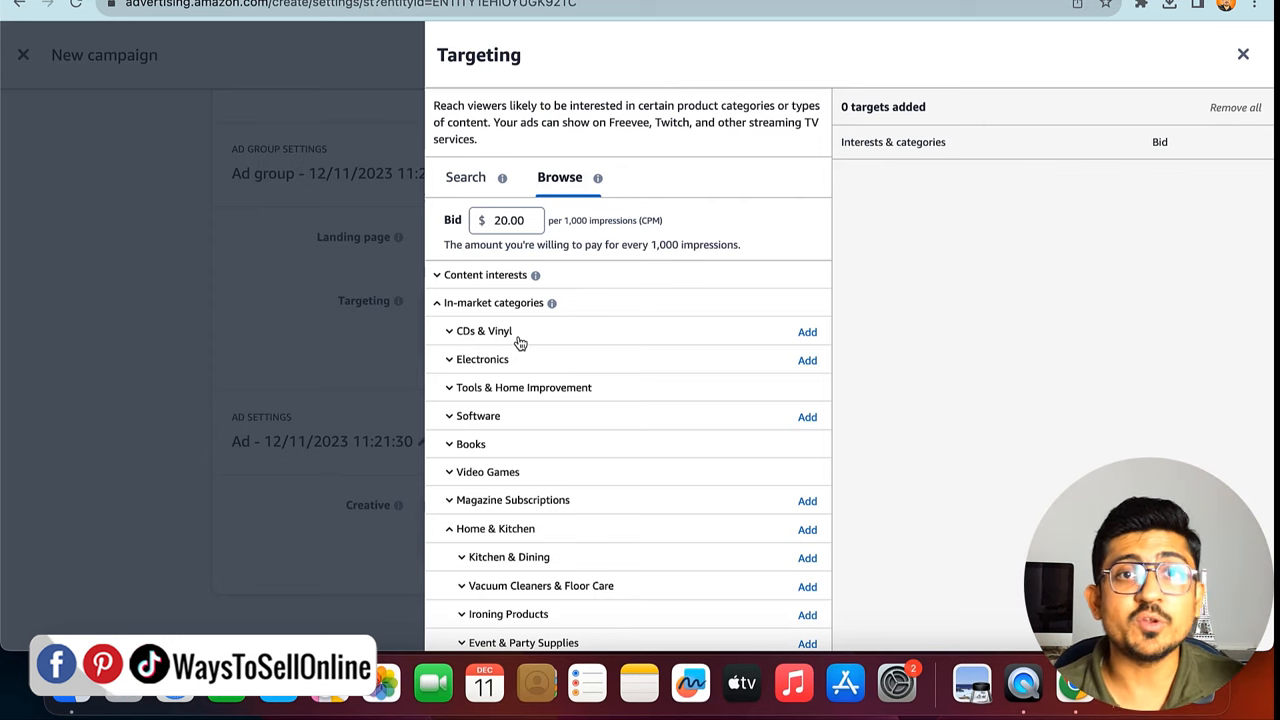
{"action": "left_click", "coordinate": [437, 302]}
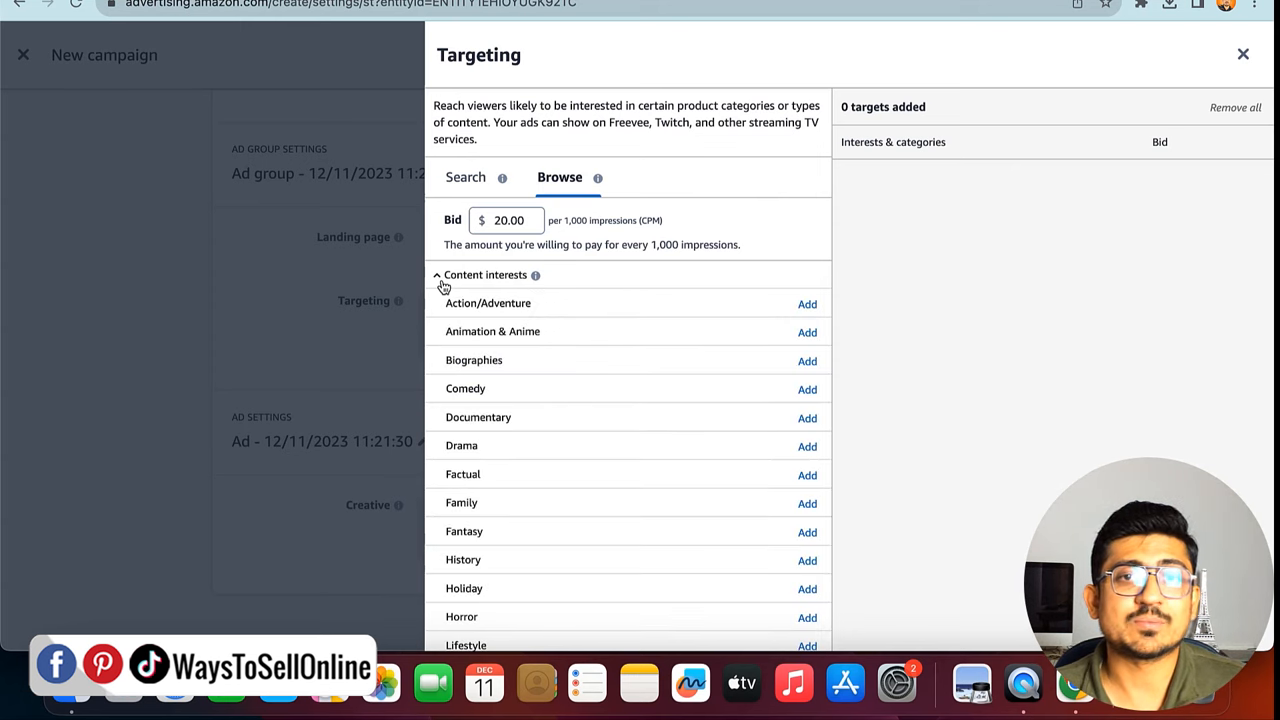
{"action": "mouse_move", "coordinate": [601, 402]}
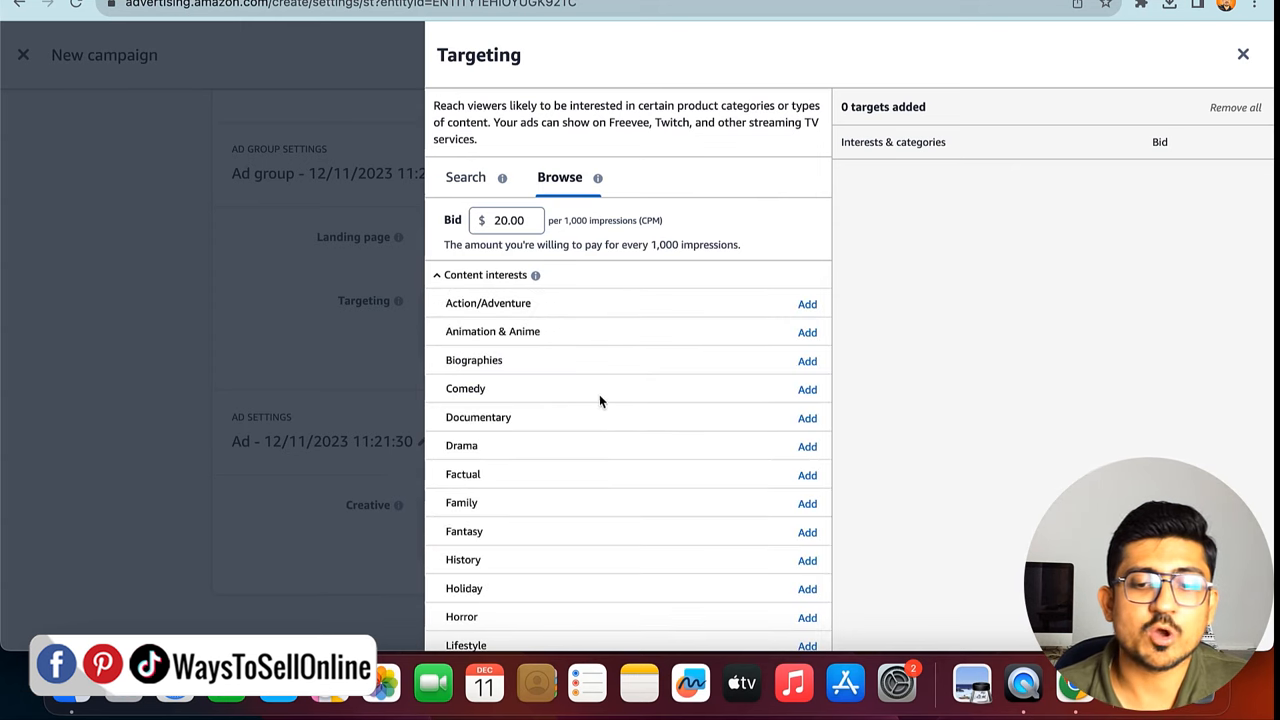
Add Comedy and Biographies as content-interest targets at $20.00 each
{"action": "left_click", "coordinate": [807, 389]}
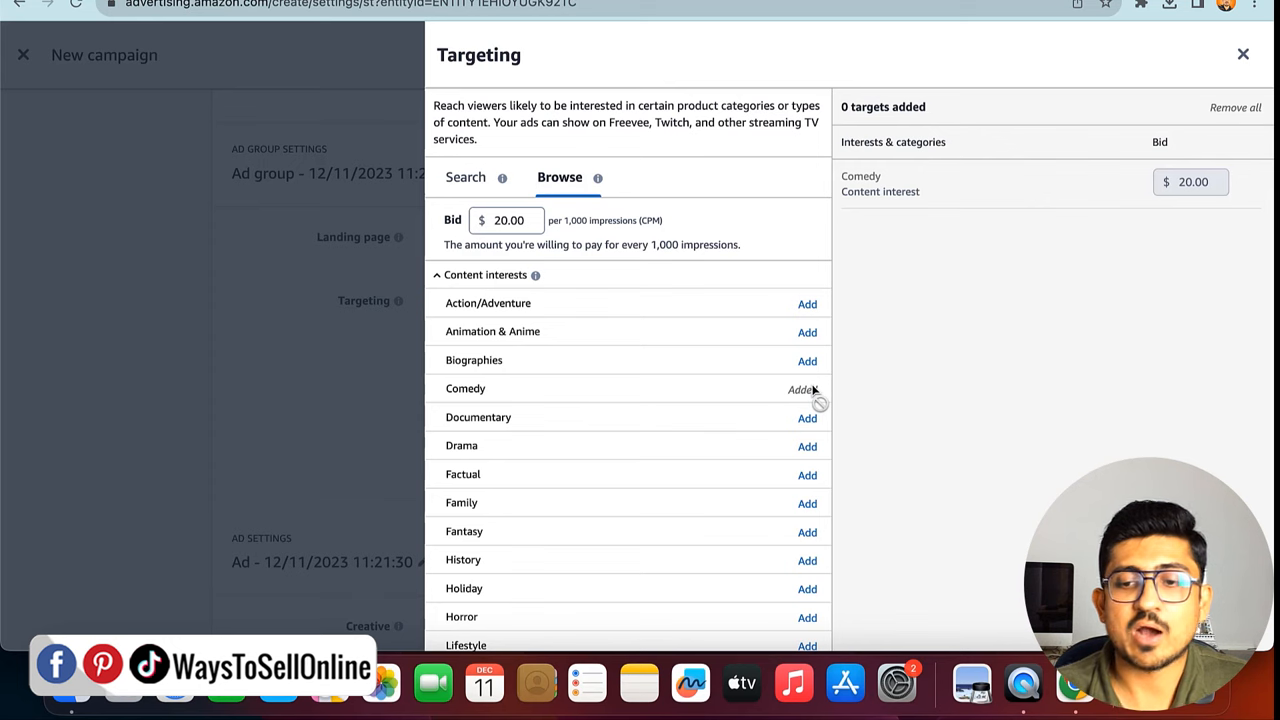
{"action": "left_click", "coordinate": [807, 389]}
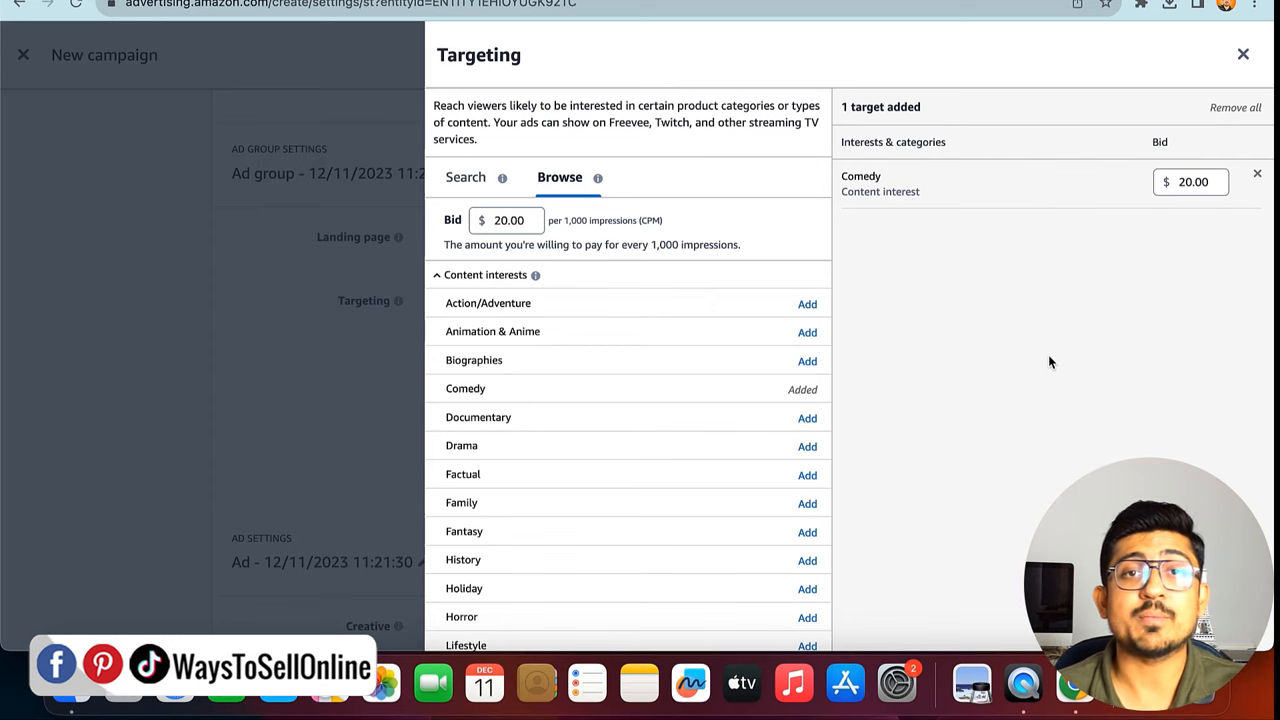
{"action": "left_click", "coordinate": [807, 360]}
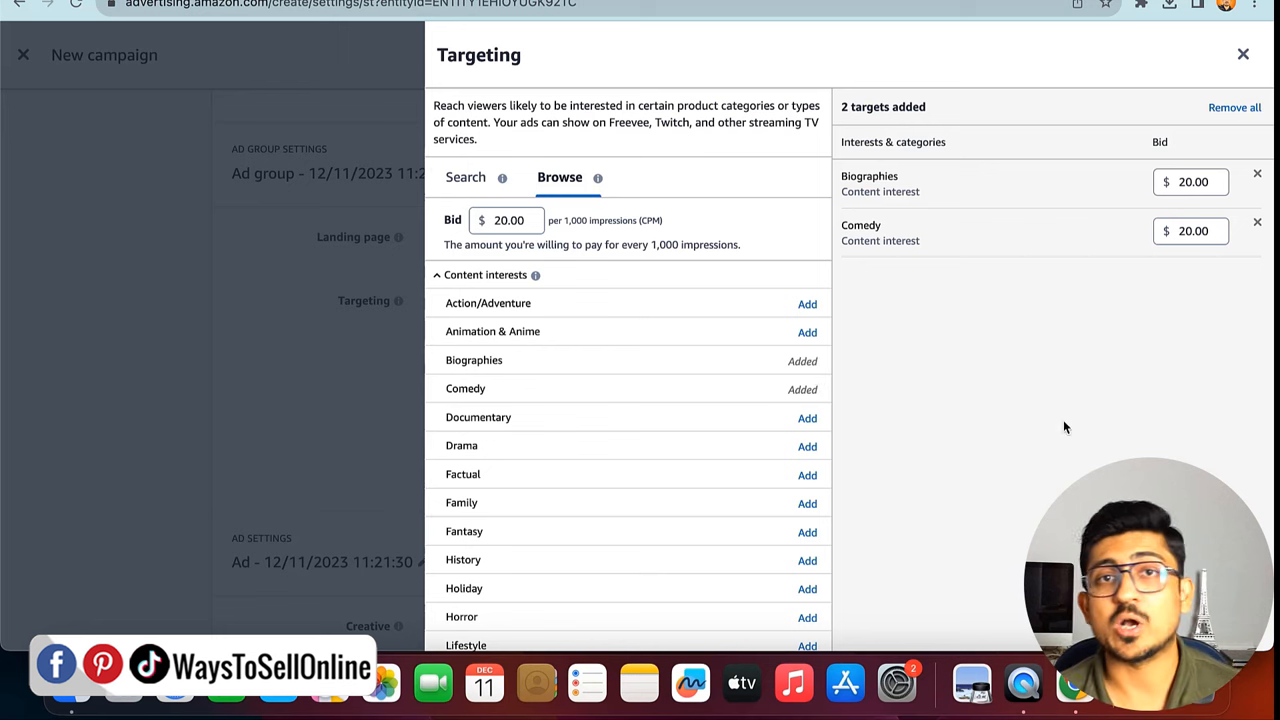
{"action": "scroll", "scroll_direction": "down", "scroll_amount": 3}
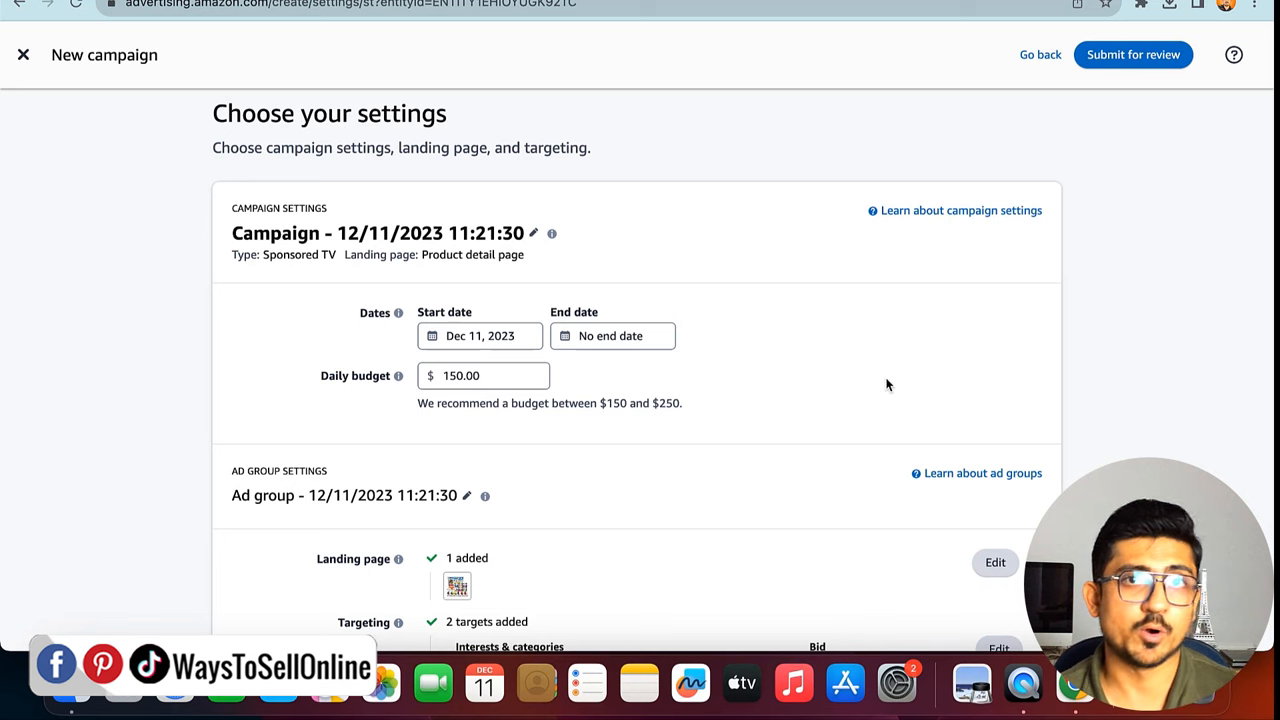
Scroll down to the Creative section, which has no creative yet
{"action": "scroll", "scroll_direction": "down", "scroll_amount": 3}
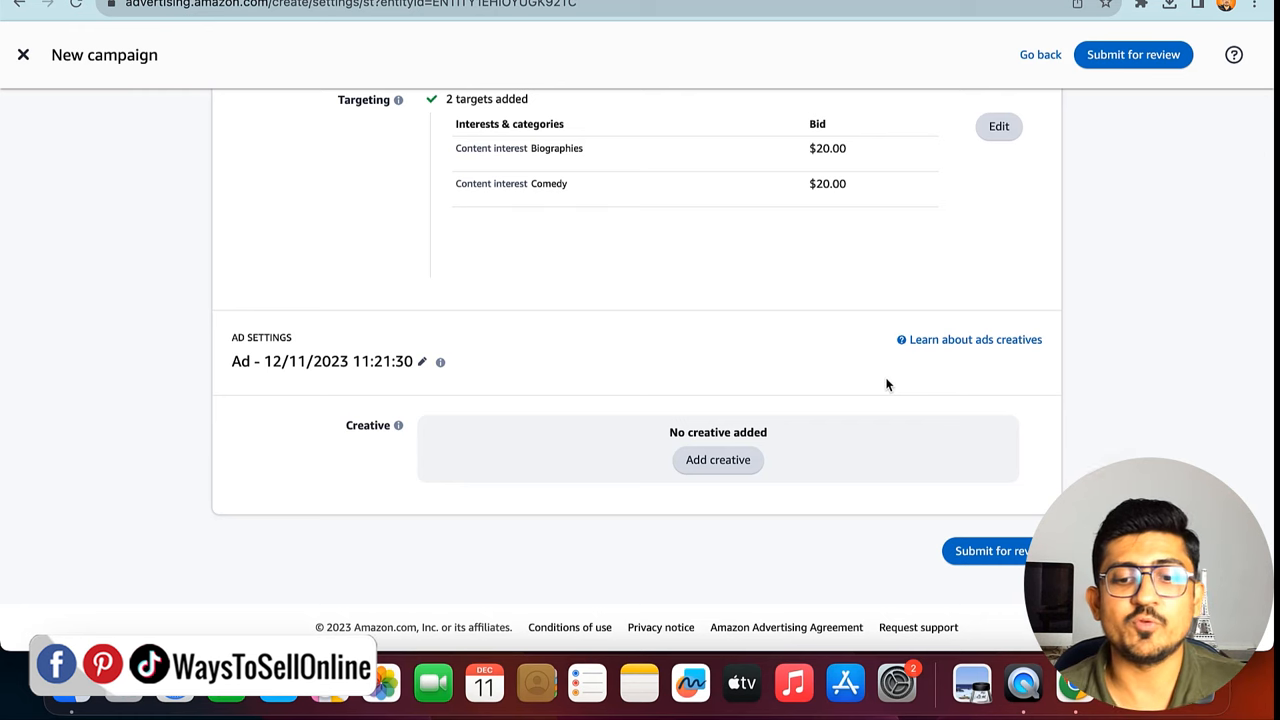
{"action": "mouse_move", "coordinate": [718, 460]}
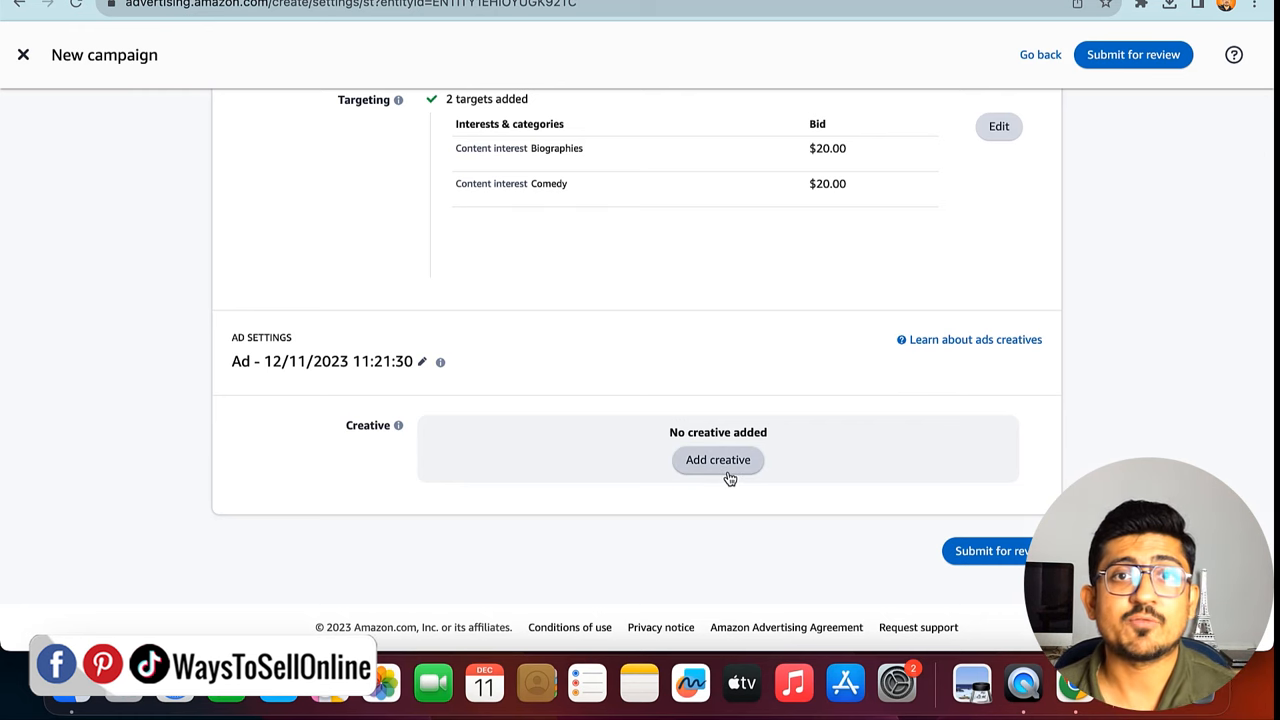